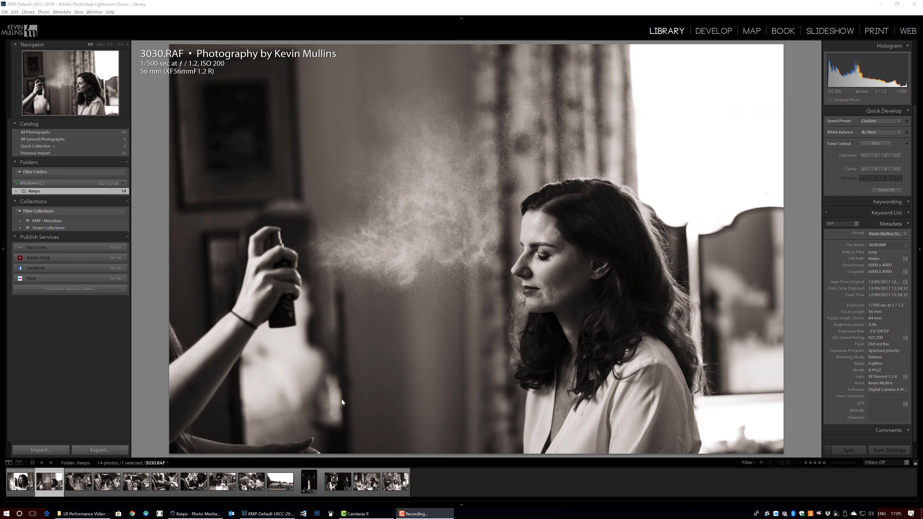
- Show the activity center listing Lightroom sync, paused Address Lookup and Face Detection
{"action": "left_click", "coordinate": [52, 31]}
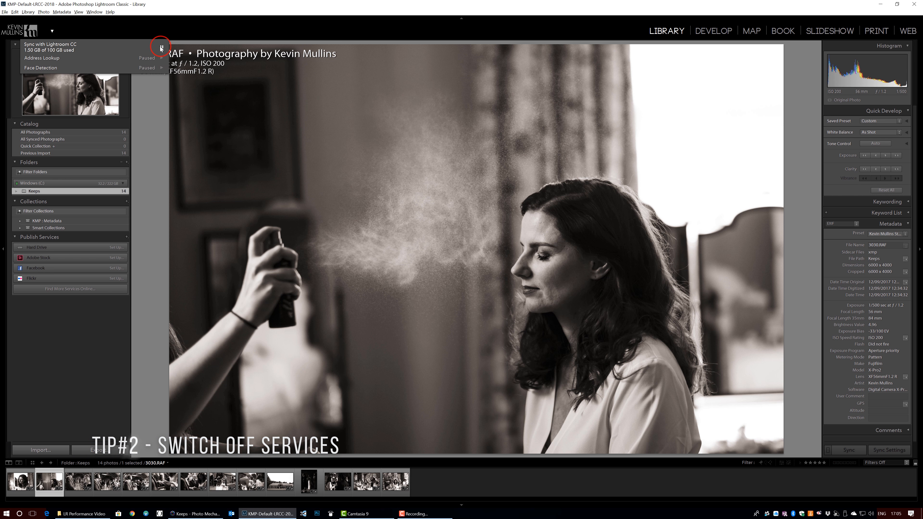
- Dismiss the activity center and reveal the Edit menu with Preferences and Catalog Settings
{"action": "left_click", "coordinate": [147, 45]}
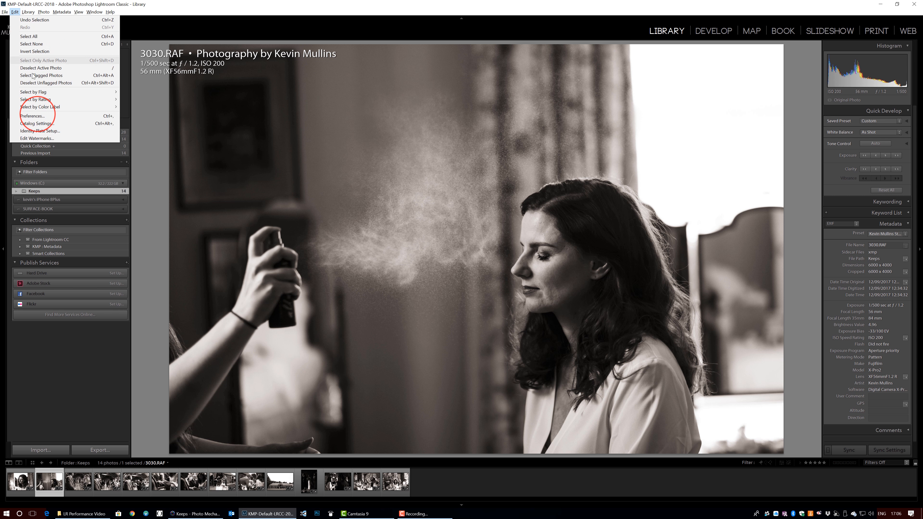
- Bring up Preferences on the Performance tab with graphics processor use enabled
{"action": "left_click", "coordinate": [31, 116]}
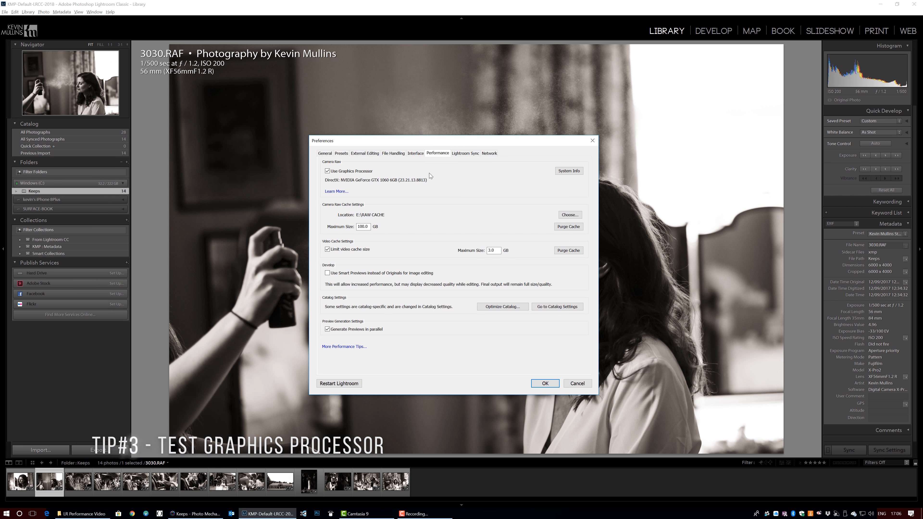
{"action": "mouse_move", "coordinate": [349, 169]}
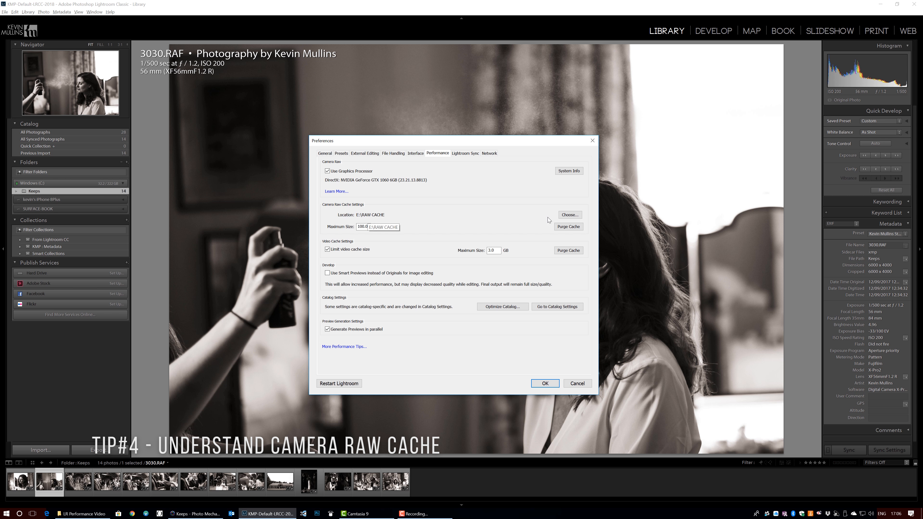
{"action": "left_click", "coordinate": [569, 214]}
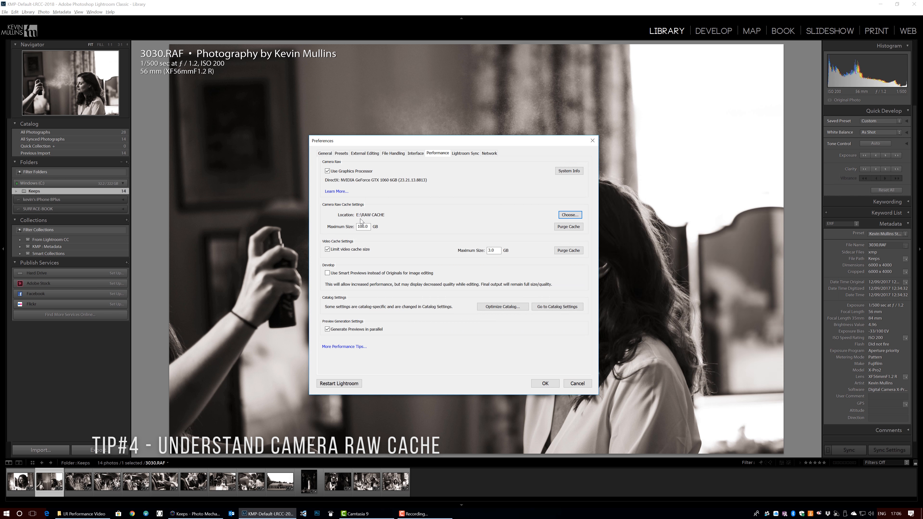
{"action": "left_click", "coordinate": [362, 226]}
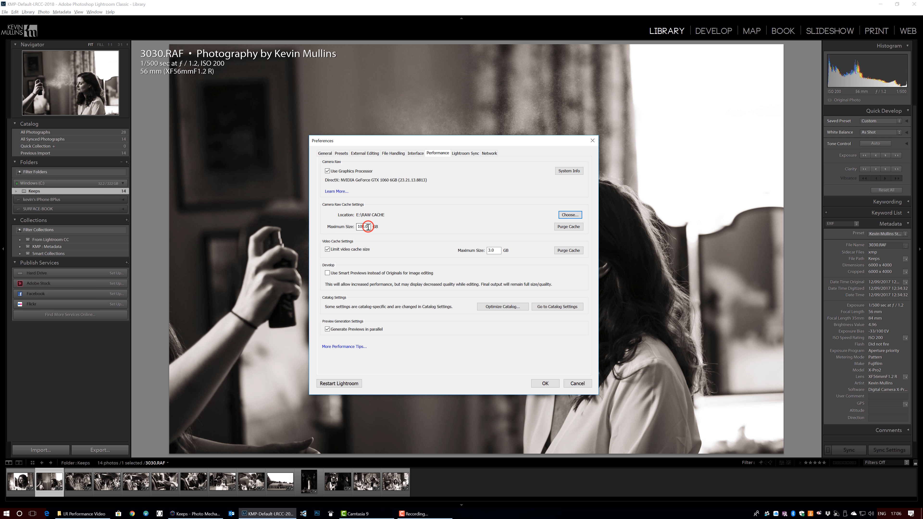
{"action": "type", "text": "10"}
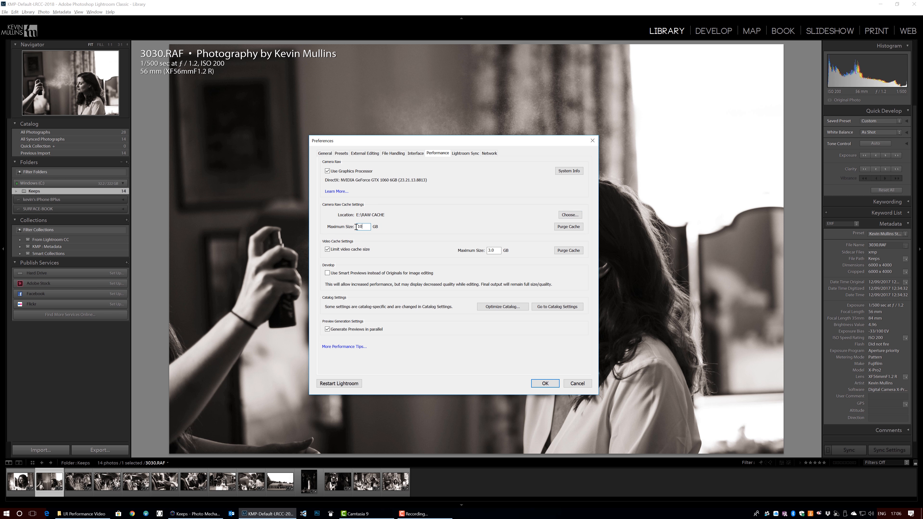
{"action": "type", "text": "100"}
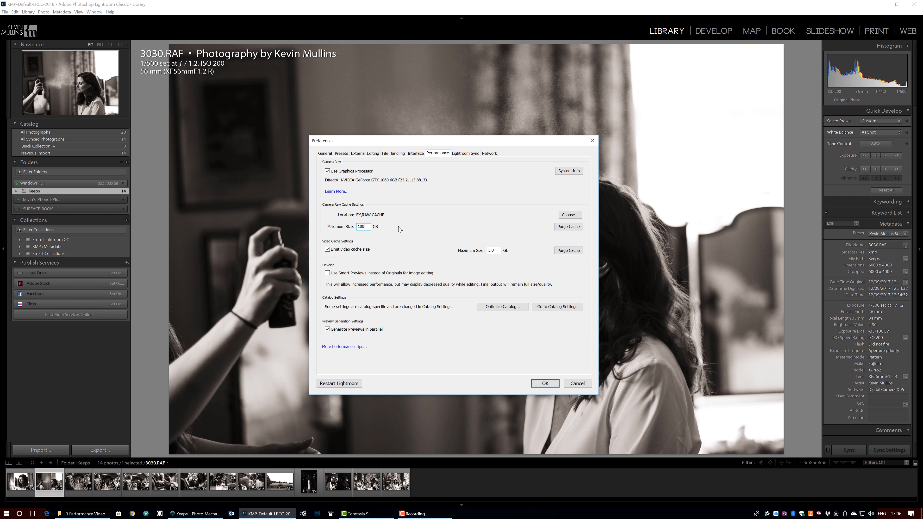
{"action": "left_click", "coordinate": [437, 153]}
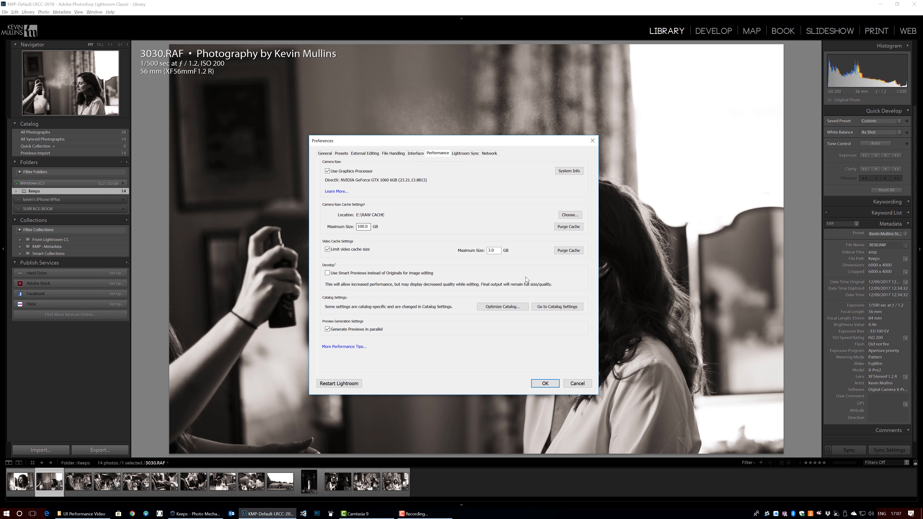
- In Catalog Settings Metadata, turn off automatically writing changes into XMP
{"action": "left_click", "coordinate": [556, 306]}
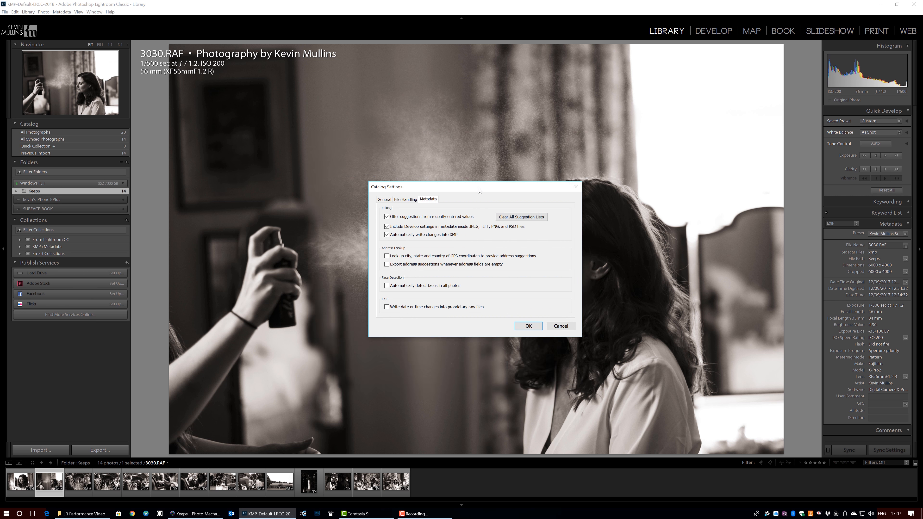
{"action": "left_click", "coordinate": [387, 234]}
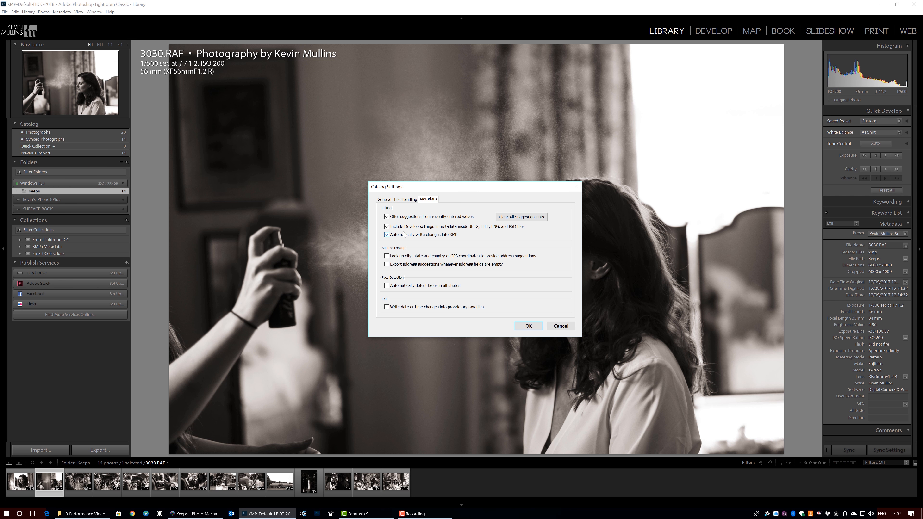
{"action": "left_click", "coordinate": [386, 234]}
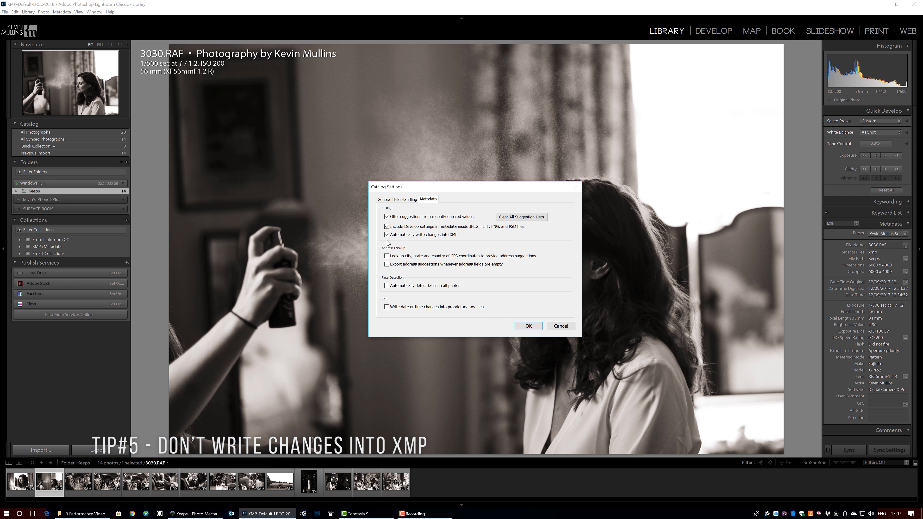
{"action": "left_click", "coordinate": [386, 234]}
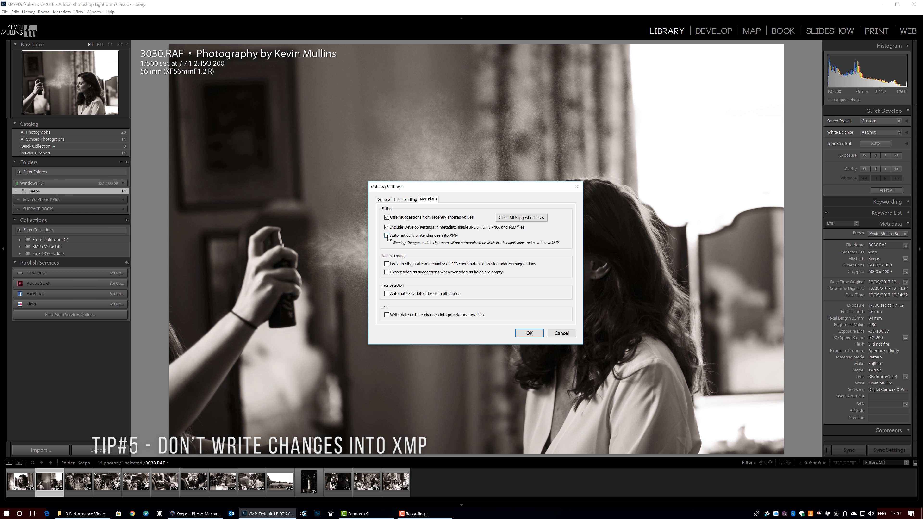
{"action": "left_click", "coordinate": [386, 236]}
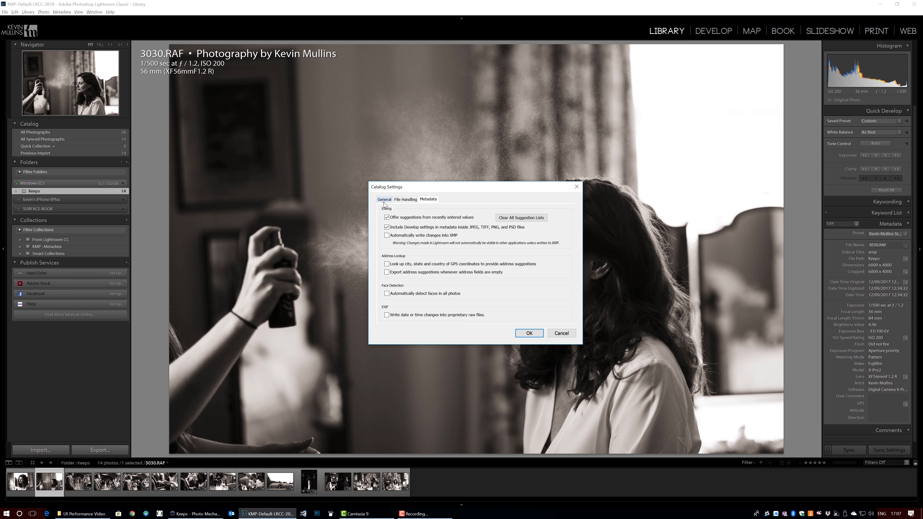
- In File Handling, change the Standard Preview Size to 2880 pixels
{"action": "left_click", "coordinate": [406, 199]}
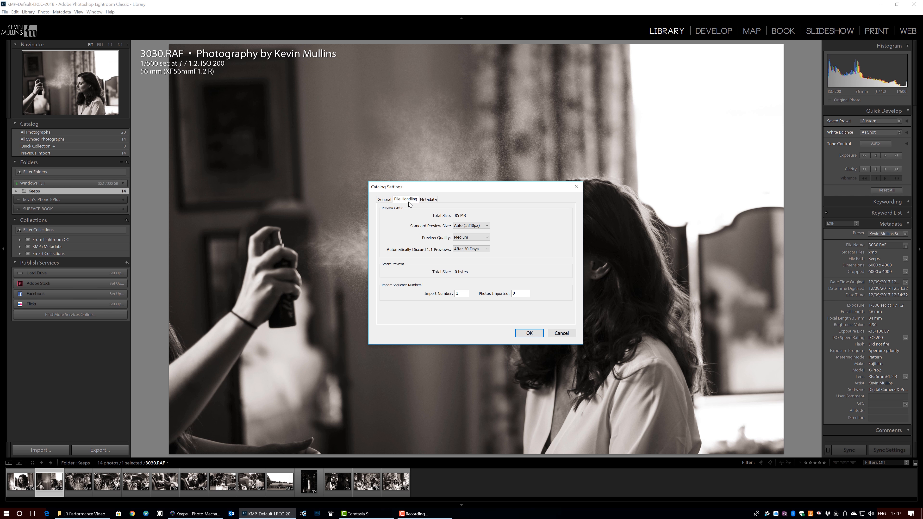
{"action": "mouse_move", "coordinate": [422, 231]}
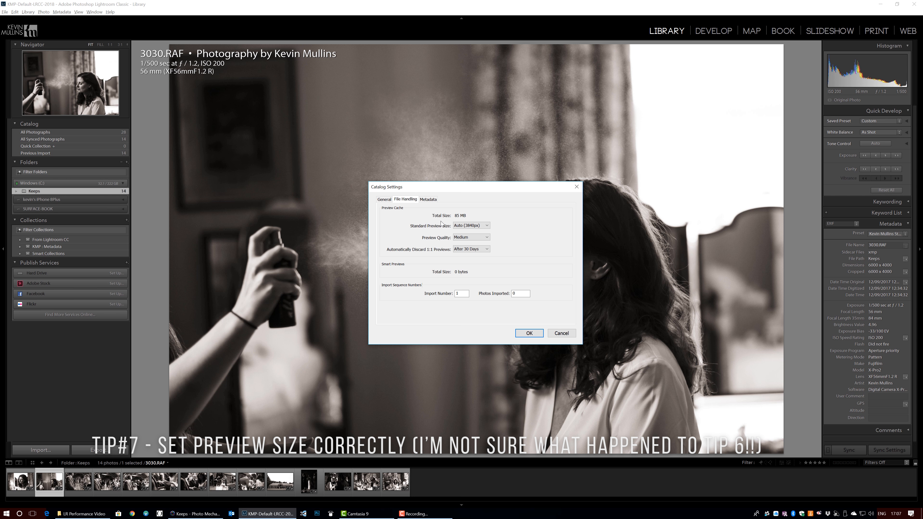
{"action": "left_click", "coordinate": [470, 225]}
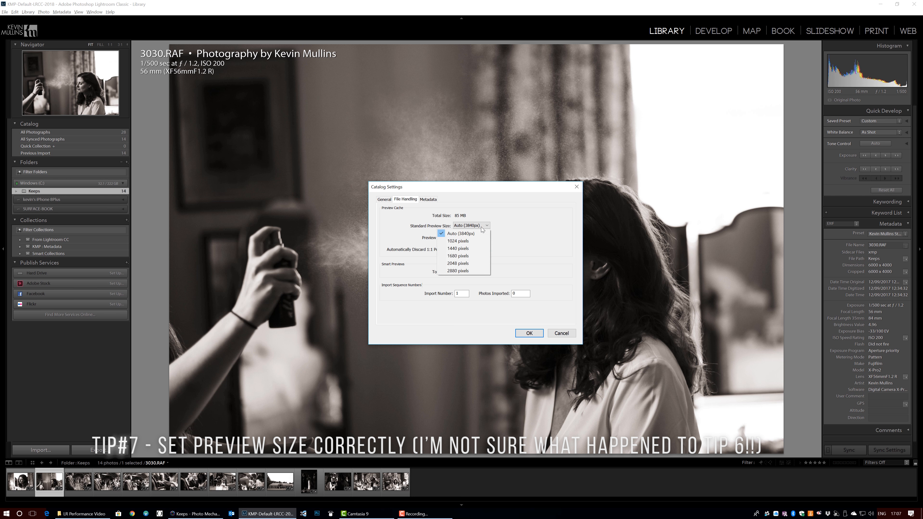
{"action": "mouse_move", "coordinate": [458, 263]}
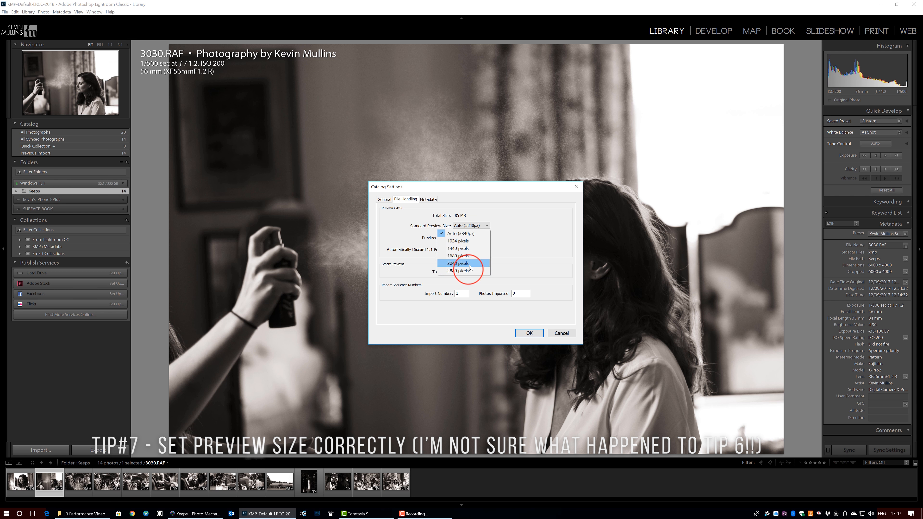
{"action": "left_click", "coordinate": [458, 271]}
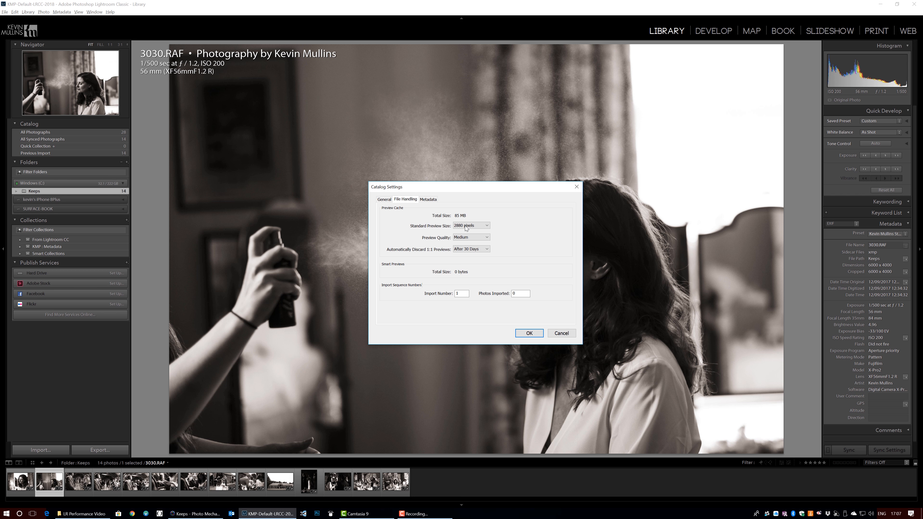
{"action": "mouse_move", "coordinate": [376, 245]}
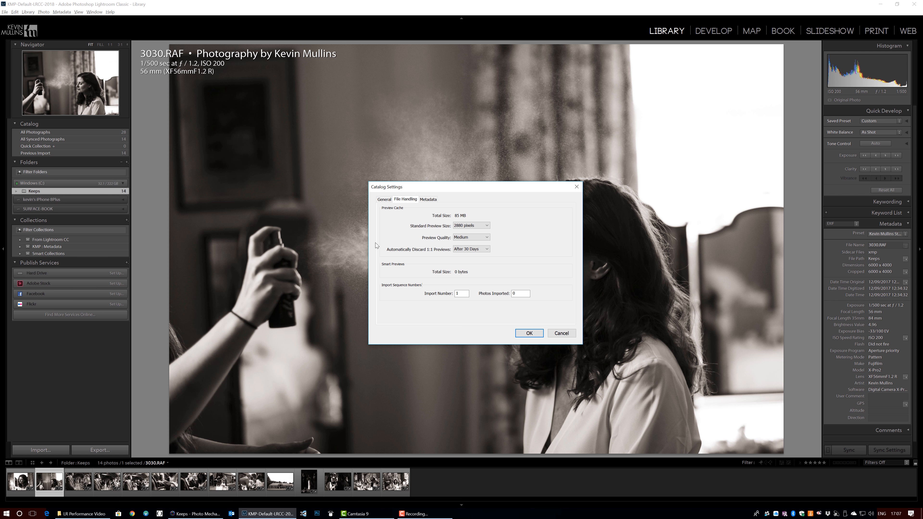
{"action": "mouse_move", "coordinate": [414, 250]}
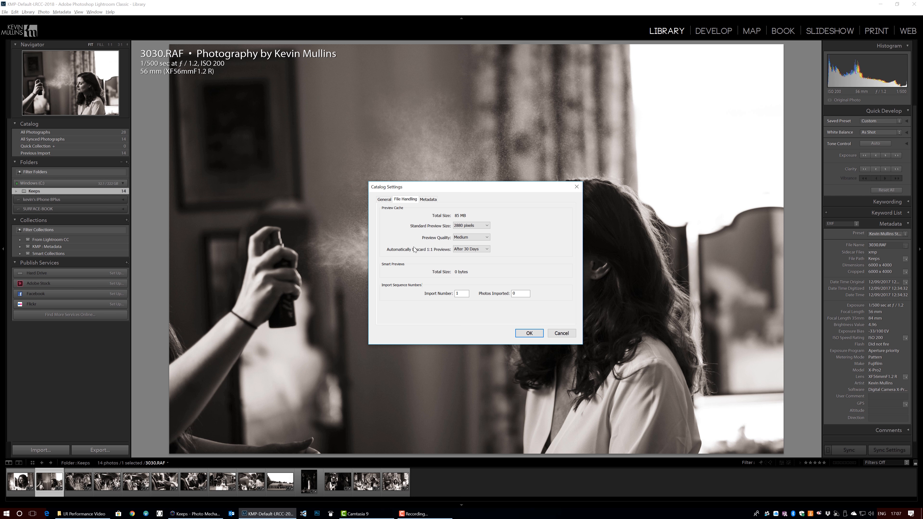
{"action": "mouse_move", "coordinate": [477, 252]}
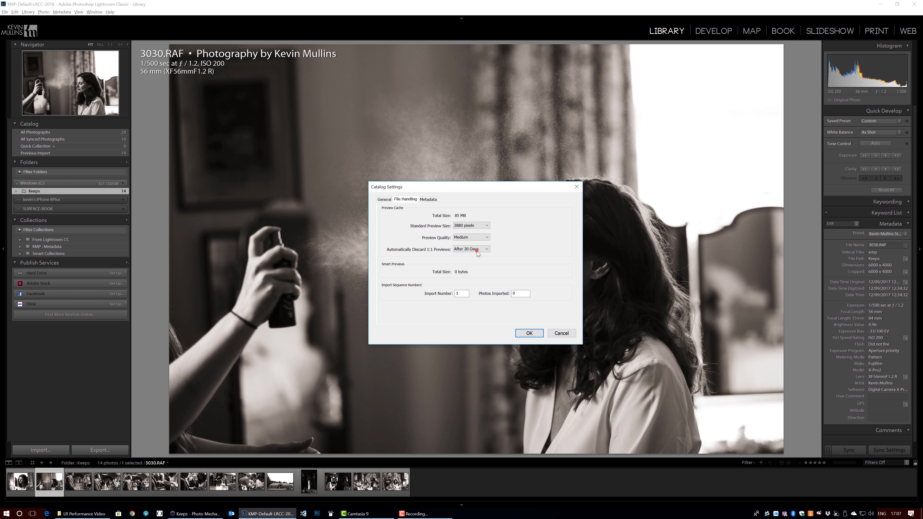
- Set 1:1 preview discarding to Never, then restore it to After 30 Days
{"action": "left_click", "coordinate": [470, 249]}
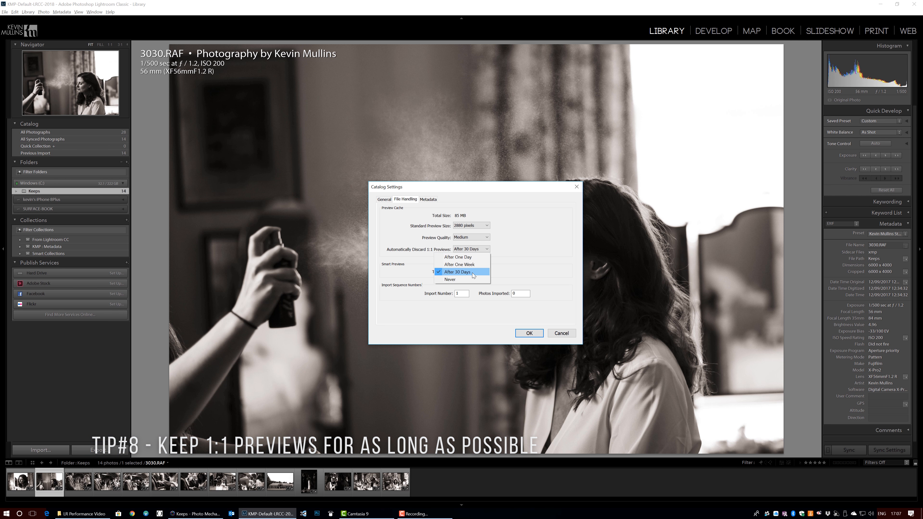
{"action": "left_click", "coordinate": [450, 280]}
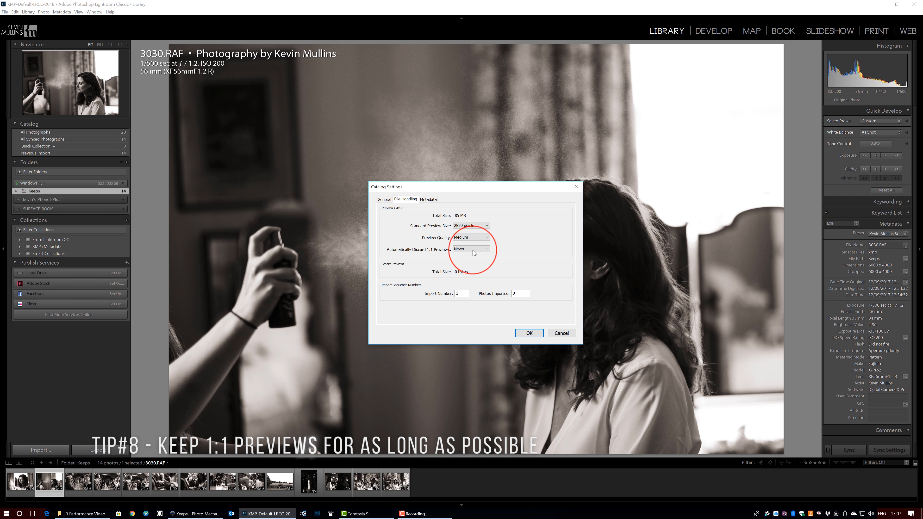
{"action": "left_click", "coordinate": [471, 248]}
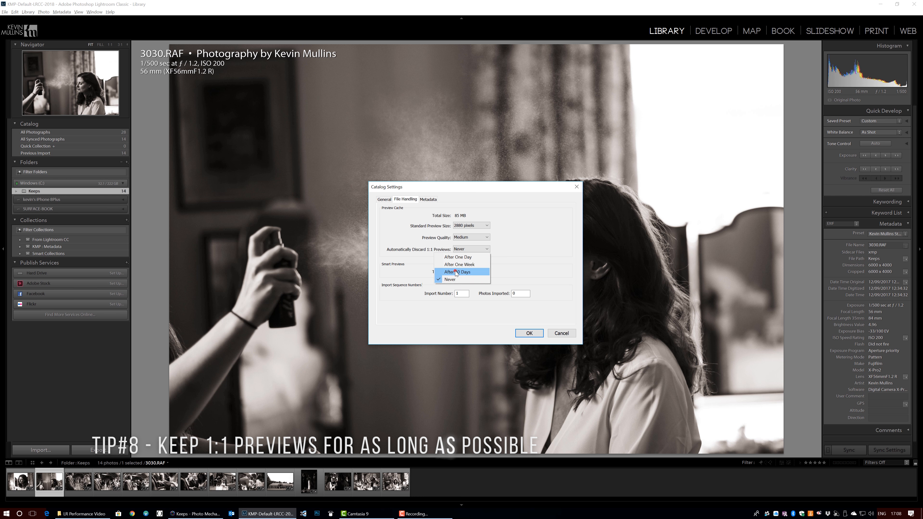
{"action": "left_click", "coordinate": [462, 272]}
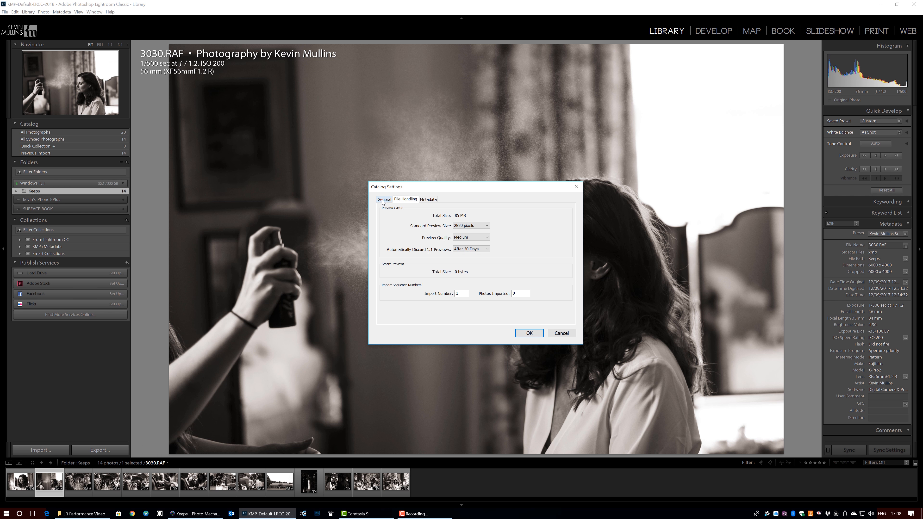
- Return to Metadata and confirm the Catalog Settings with OK
{"action": "left_click", "coordinate": [428, 199]}
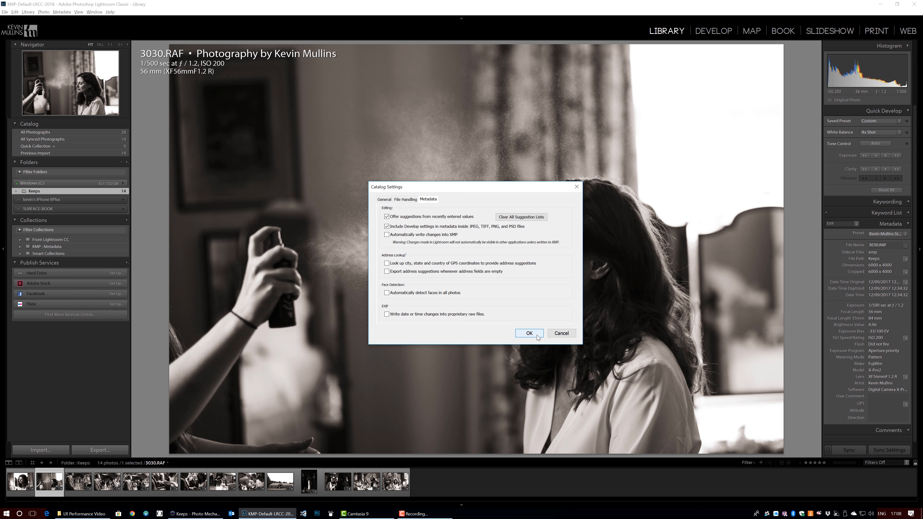
{"action": "left_click", "coordinate": [527, 333]}
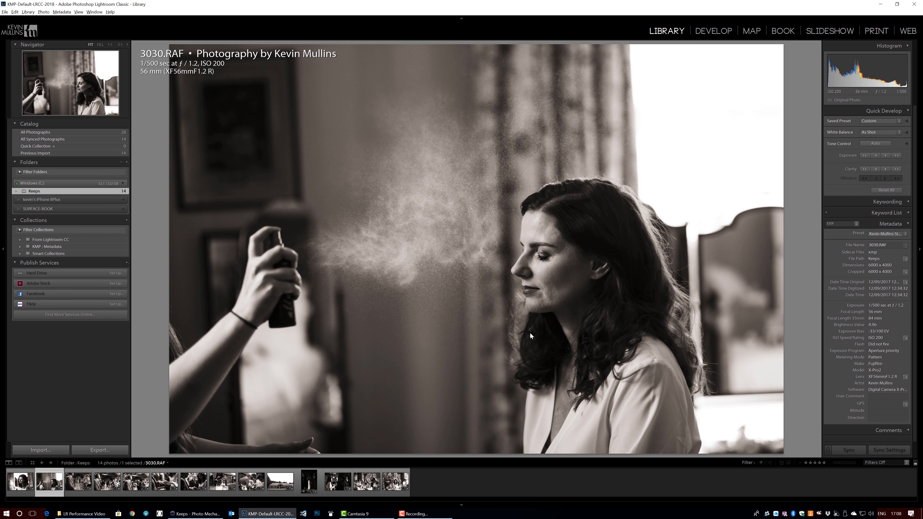
- Run Optimize Catalog from the File menu and confirm it through to completion
{"action": "left_click", "coordinate": [5, 12]}
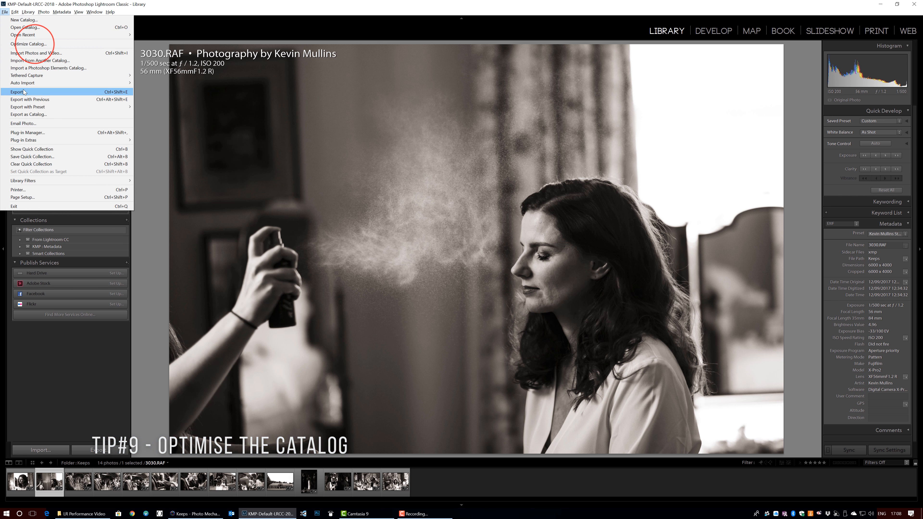
{"action": "left_click", "coordinate": [29, 43]}
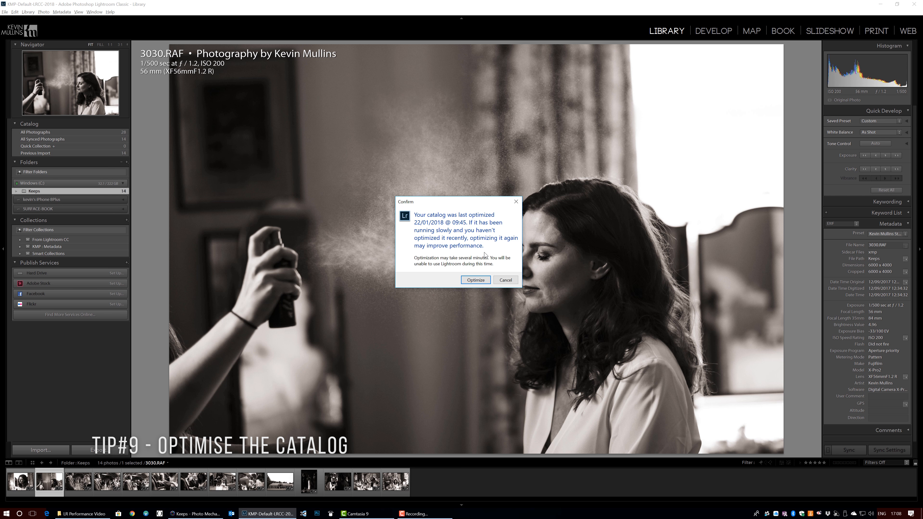
{"action": "left_click", "coordinate": [475, 280]}
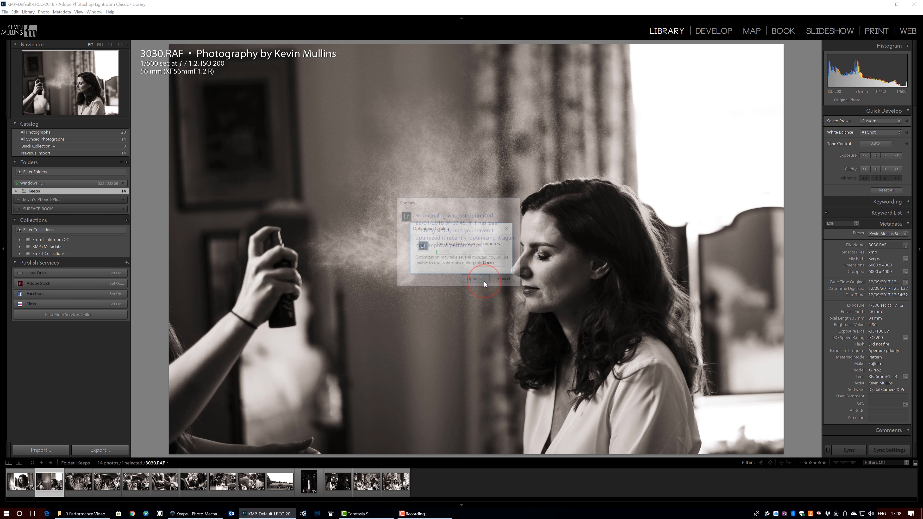
{"action": "left_click", "coordinate": [474, 278]}
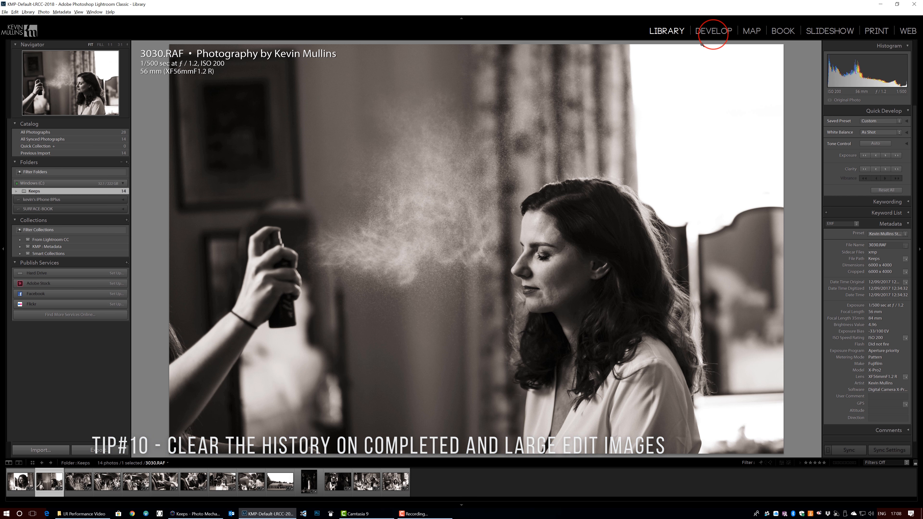
{"action": "left_click", "coordinate": [713, 31]}
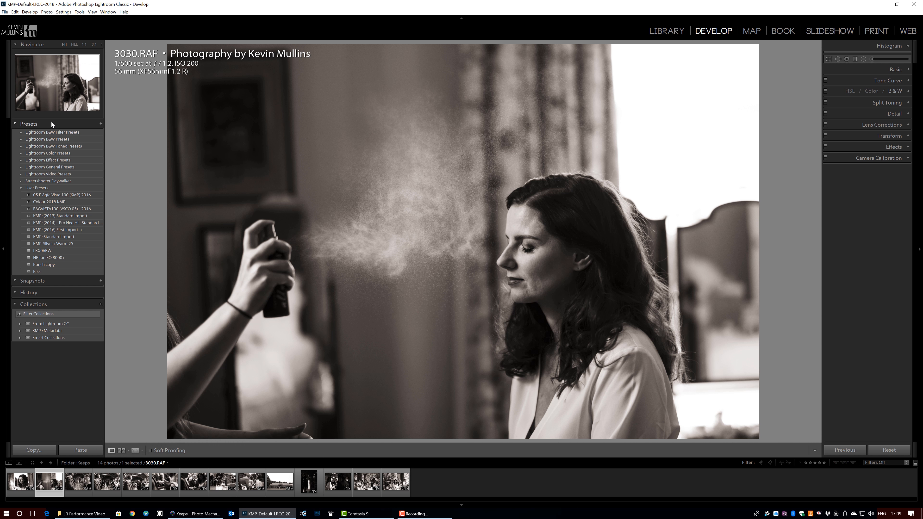
{"action": "mouse_move", "coordinate": [111, 138]}
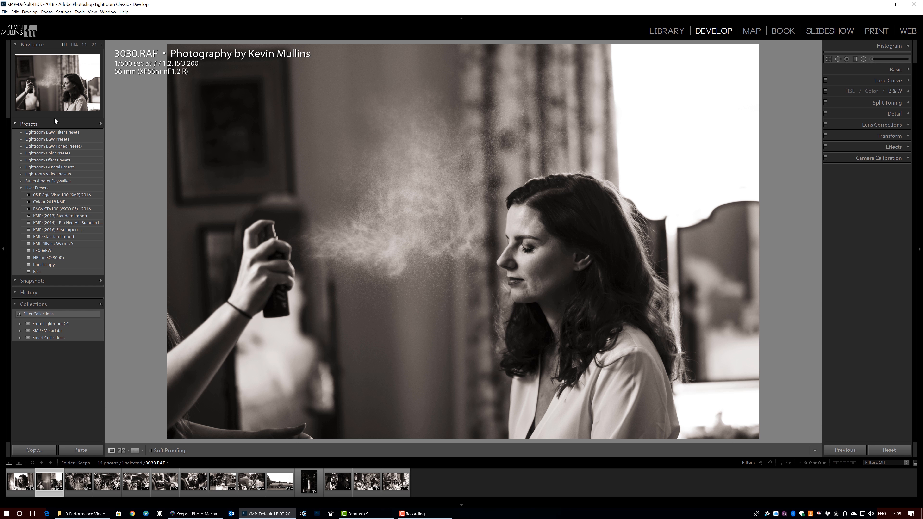
{"action": "left_click", "coordinate": [666, 30]}
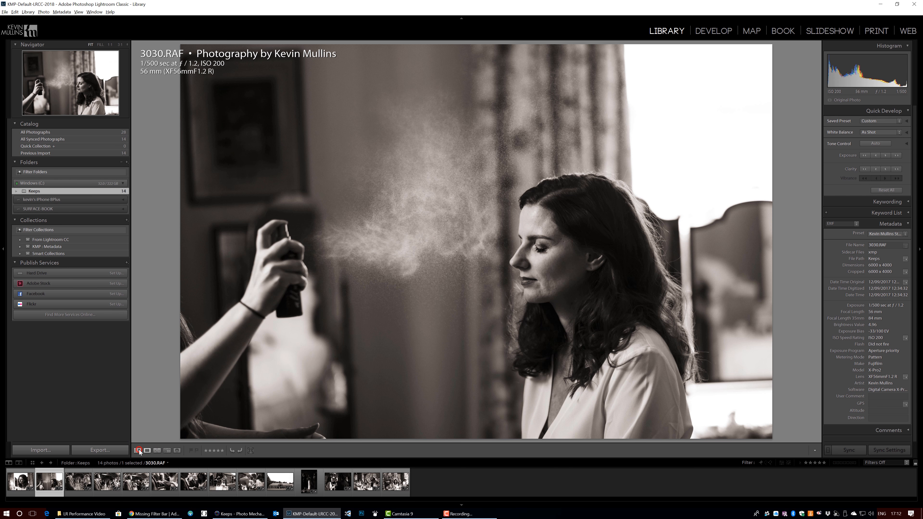
- Show the Keeps photos as a grid and apply the Yesteryear saved preset to all 14
{"action": "left_click", "coordinate": [138, 450]}
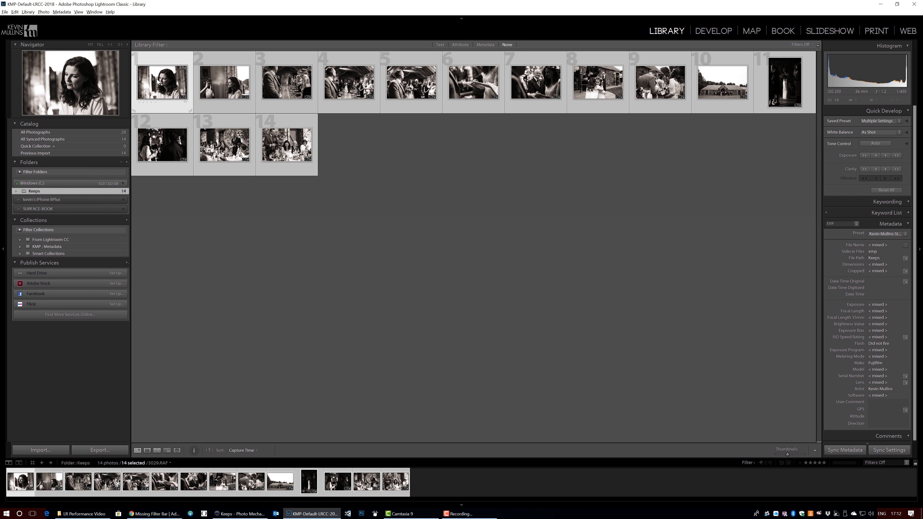
{"action": "left_click", "coordinate": [888, 121]}
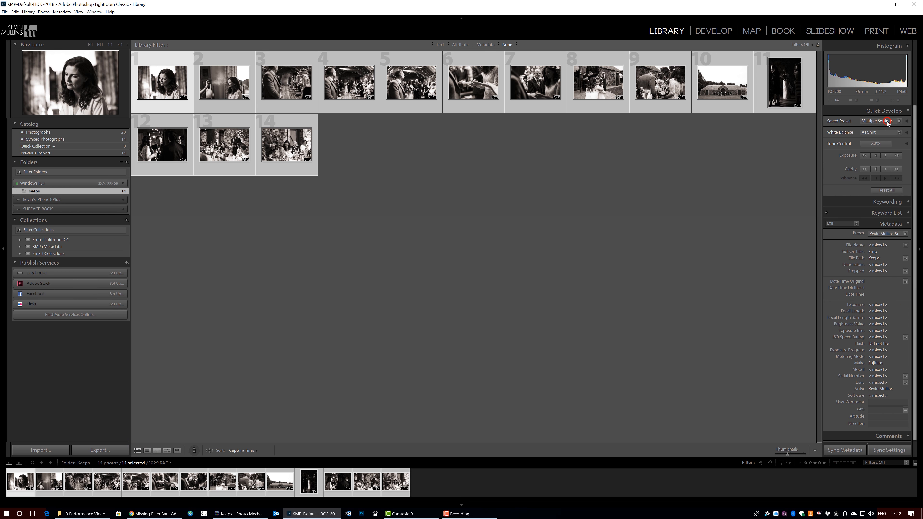
{"action": "left_click", "coordinate": [883, 120]}
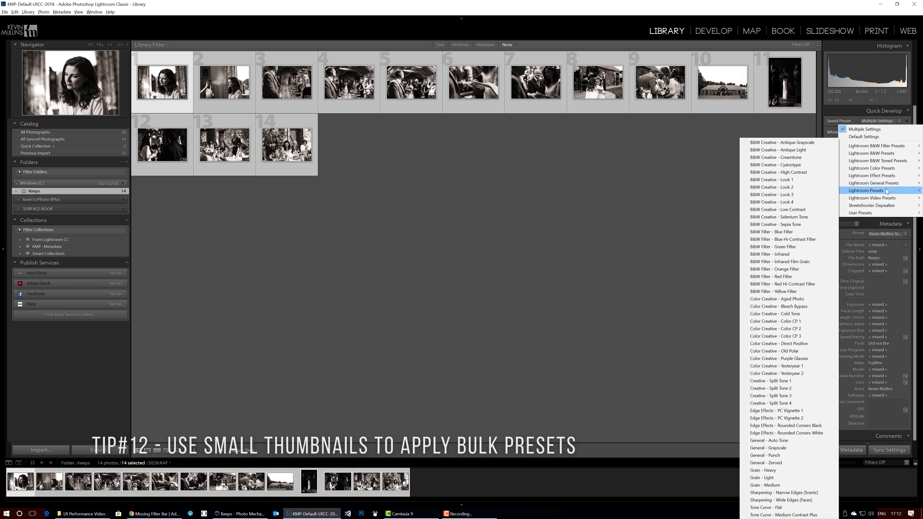
{"action": "mouse_move", "coordinate": [878, 167]}
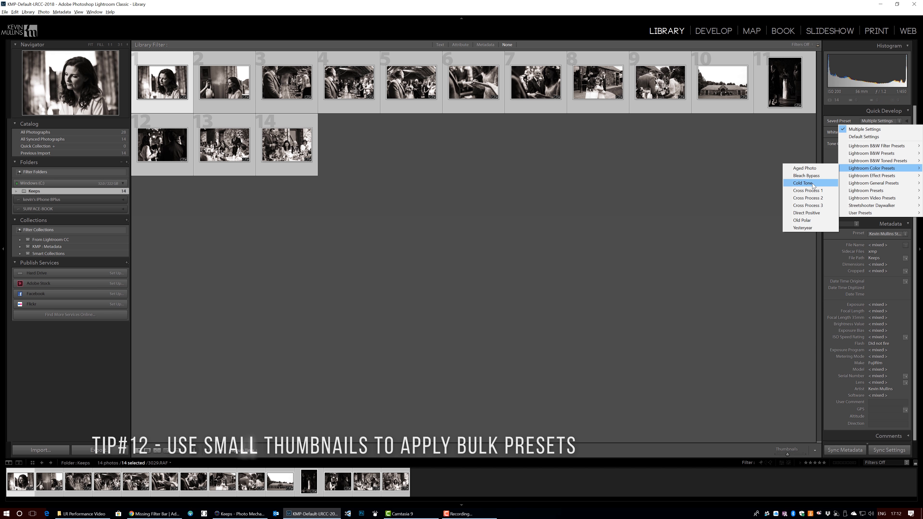
{"action": "left_click", "coordinate": [802, 183]}
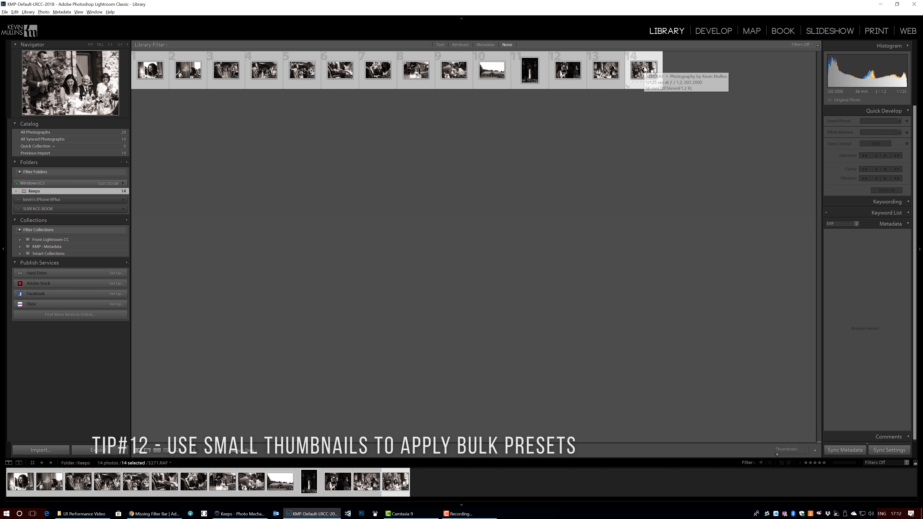
{"action": "left_click", "coordinate": [877, 121]}
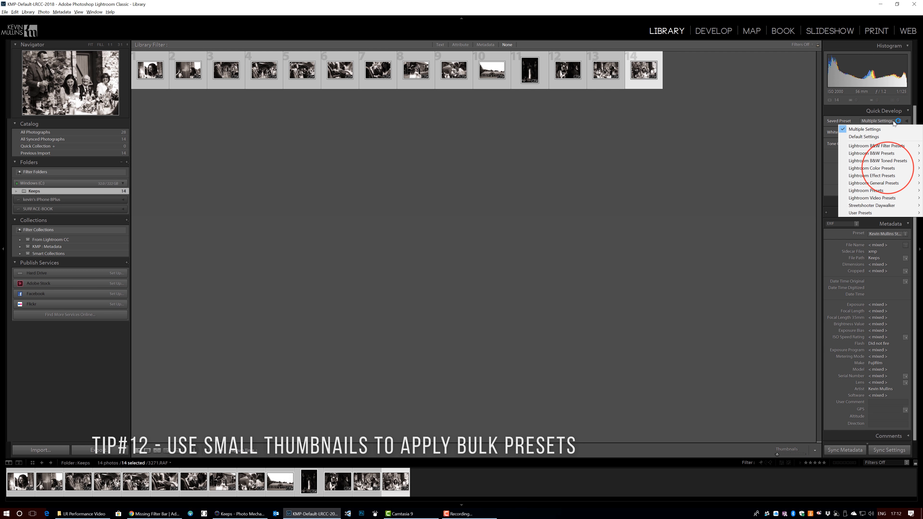
{"action": "mouse_move", "coordinate": [876, 168]}
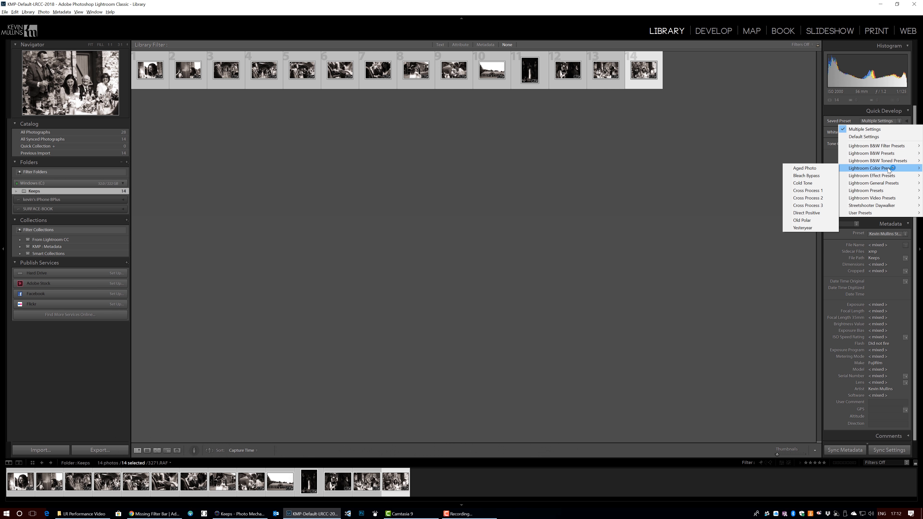
{"action": "mouse_move", "coordinate": [807, 220]}
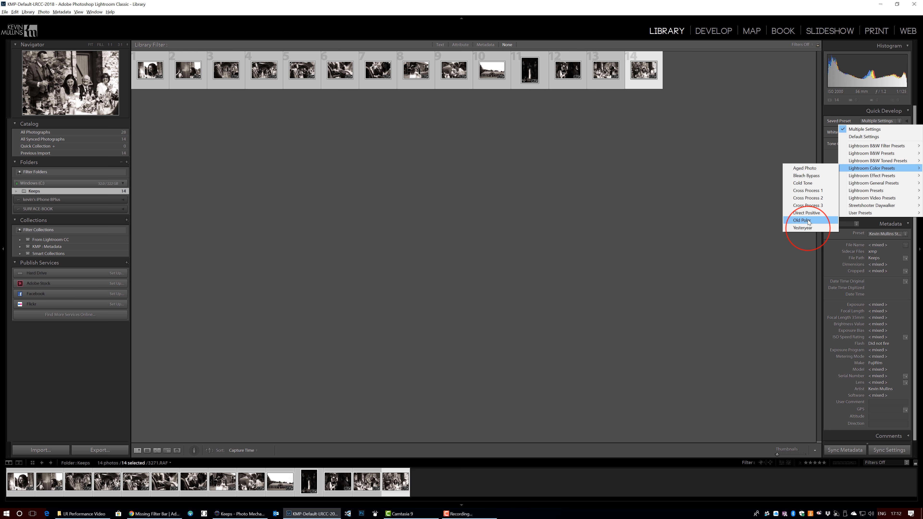
{"action": "left_click", "coordinate": [802, 228]}
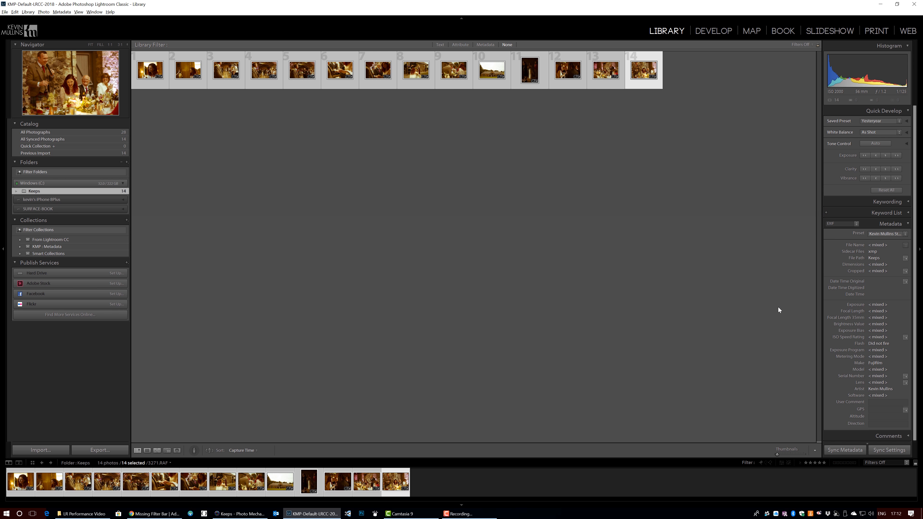
{"action": "mouse_move", "coordinate": [453, 82]}
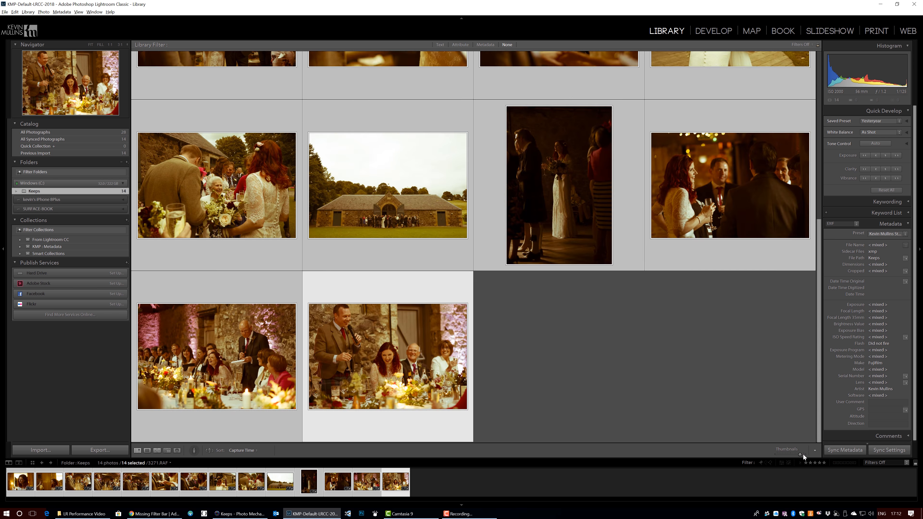
- Shrink the thumbnails and switch to the Develop module, undoing the preset
{"action": "scroll", "scroll_direction": "down", "scroll_amount": 3}
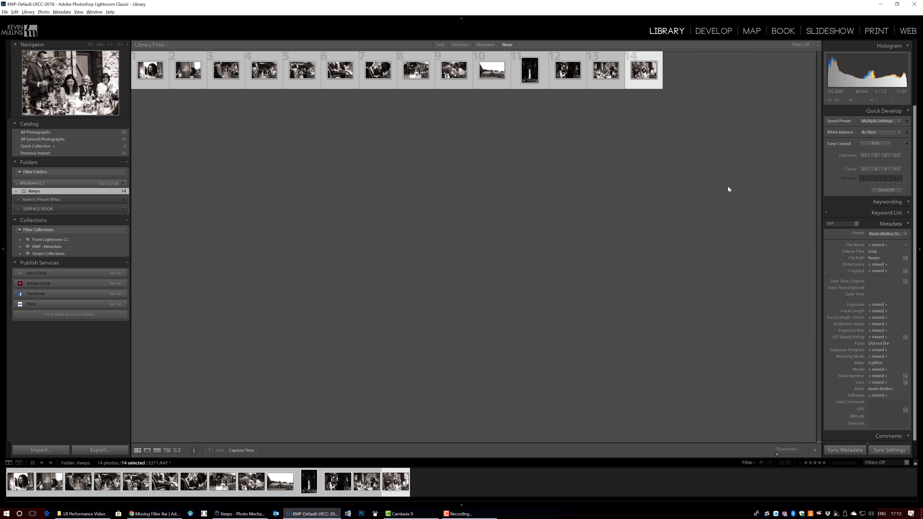
{"action": "left_click", "coordinate": [713, 31]}
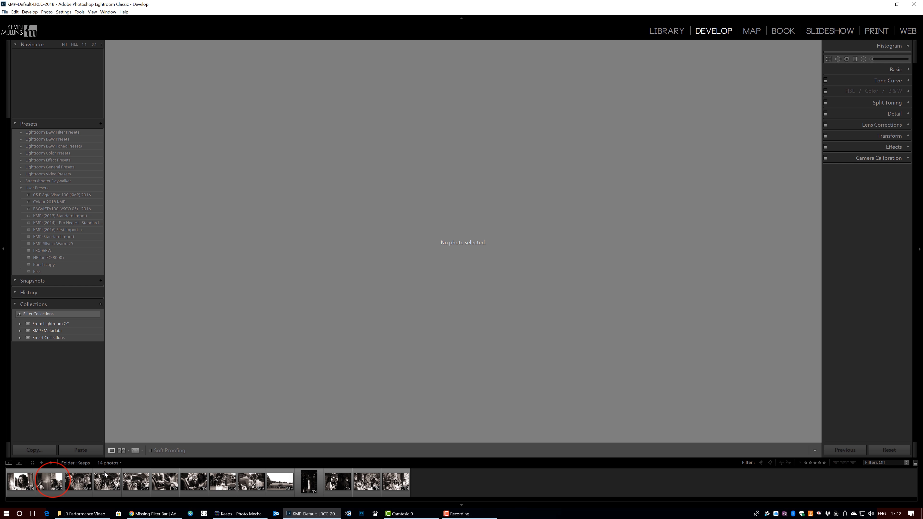
- Select 3030.RAF in the filmstrip for Develop and expand its Histogram panel
{"action": "left_click", "coordinate": [49, 480]}
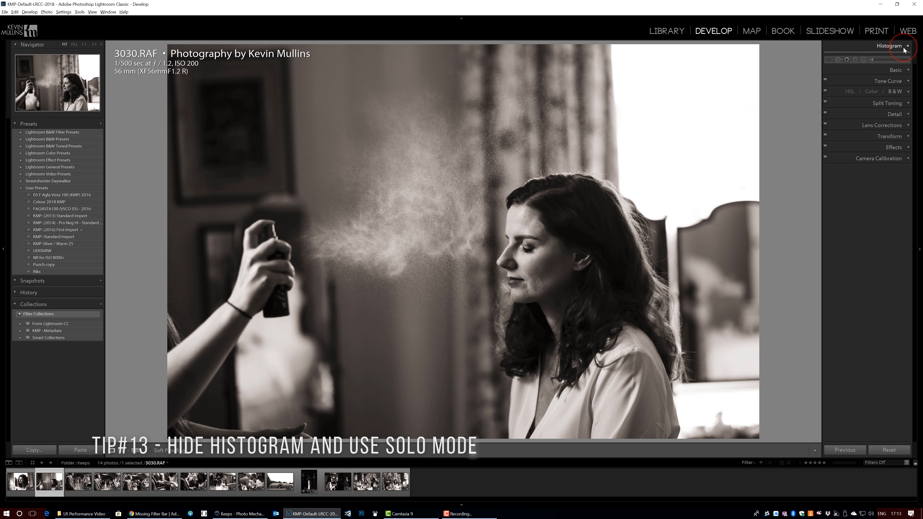
{"action": "left_click", "coordinate": [890, 46]}
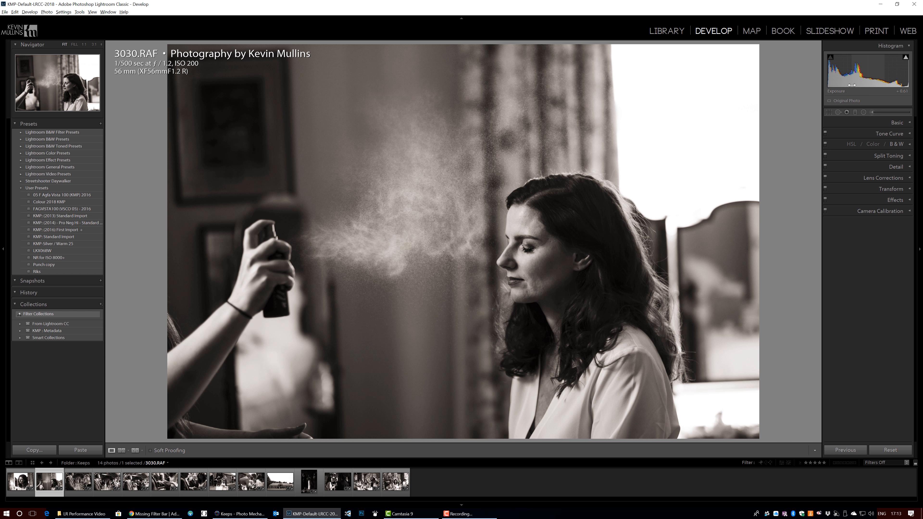
{"action": "mouse_move", "coordinate": [839, 49]}
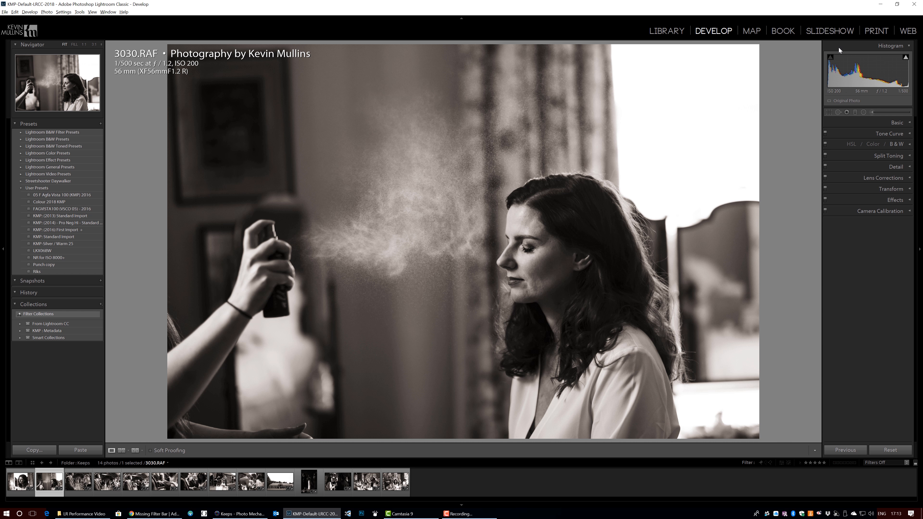
{"action": "mouse_move", "coordinate": [834, 92]}
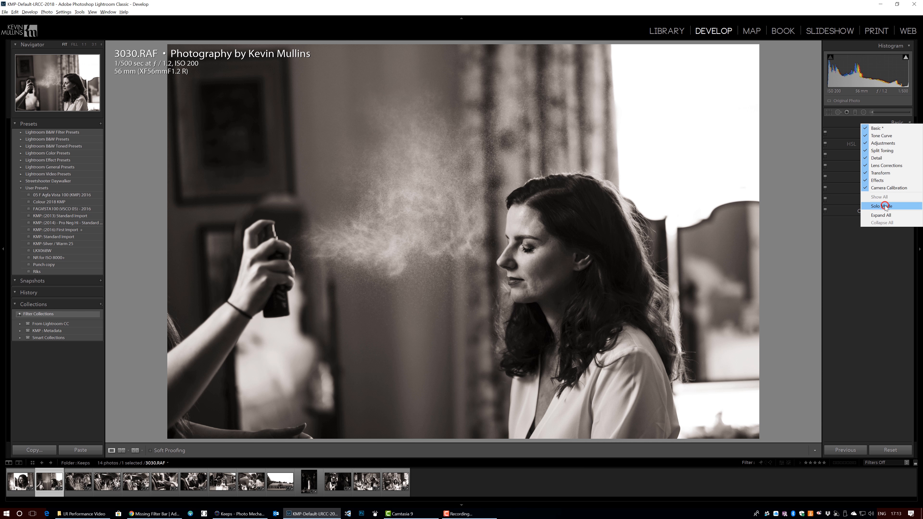
- Enable Solo Mode, collapse the Histogram, and expand Detail then Lens Corrections alone
{"action": "left_click", "coordinate": [879, 206]}
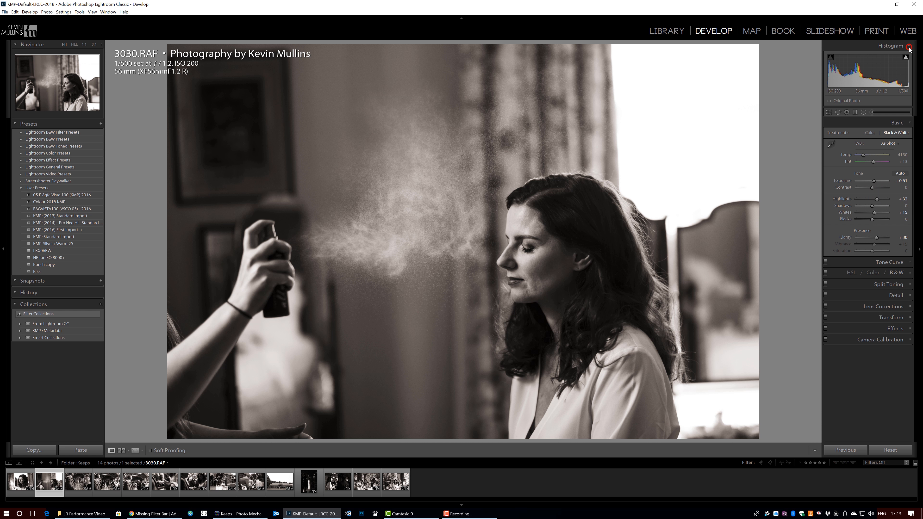
{"action": "left_click", "coordinate": [910, 46]}
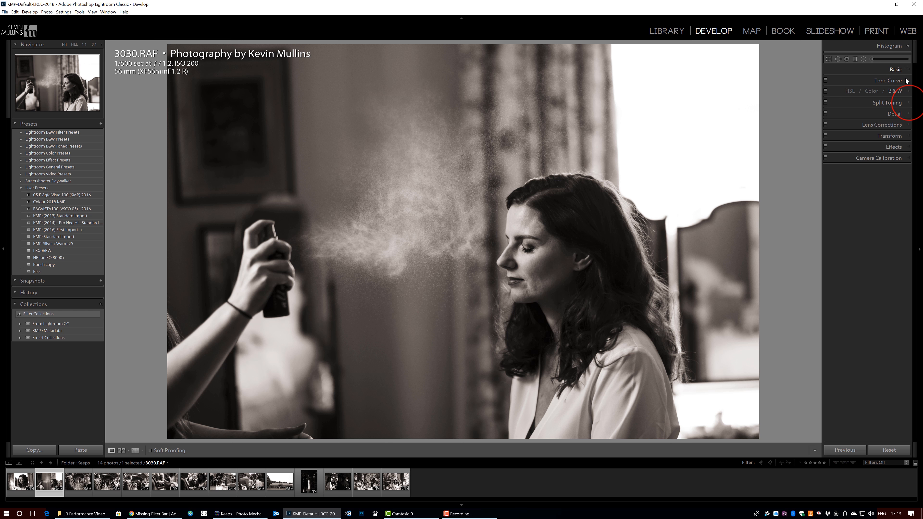
{"action": "left_click", "coordinate": [894, 113]}
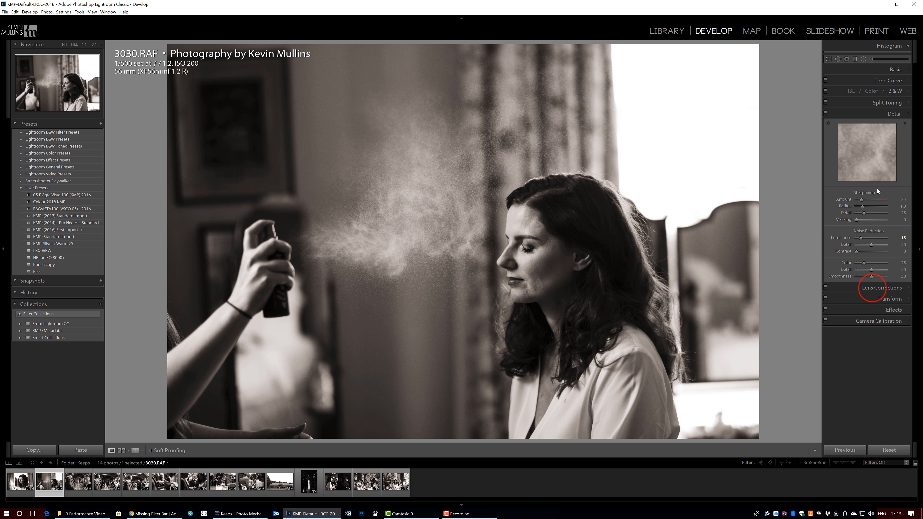
{"action": "left_click", "coordinate": [881, 287]}
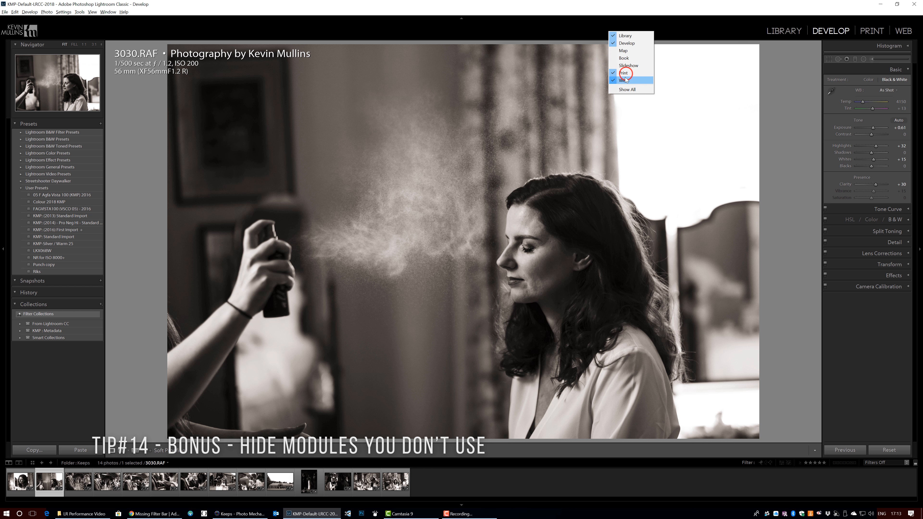
- Remove the Print module from the picker, return to Library, then bring up Photo Mechanic
{"action": "left_click", "coordinate": [623, 80]}
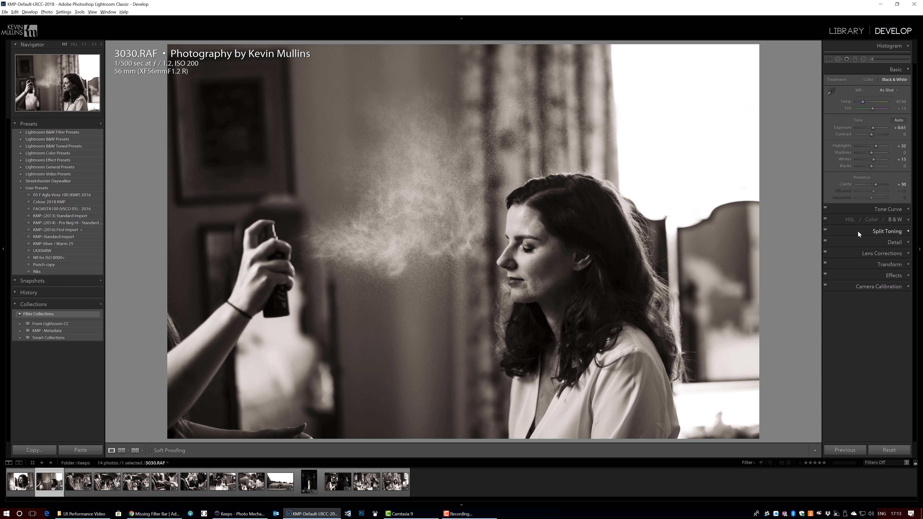
{"action": "left_click", "coordinate": [846, 30]}
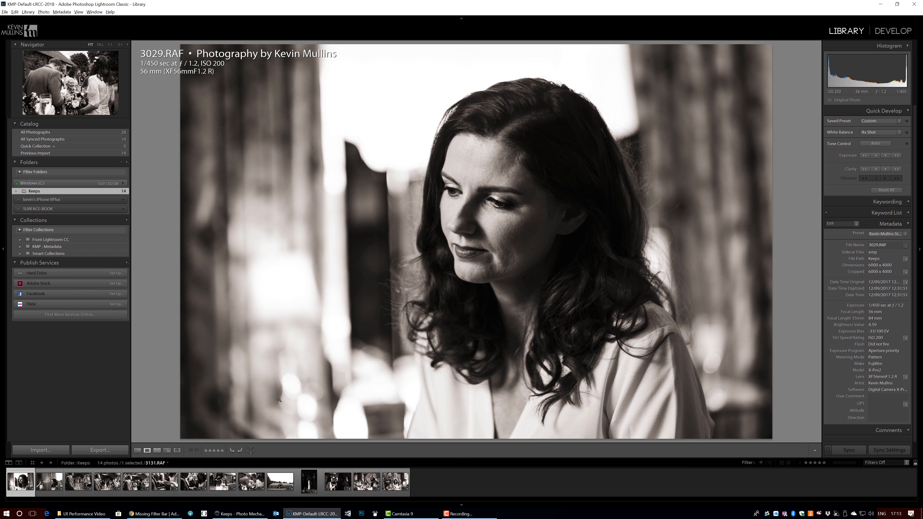
{"action": "left_click", "coordinate": [238, 514]}
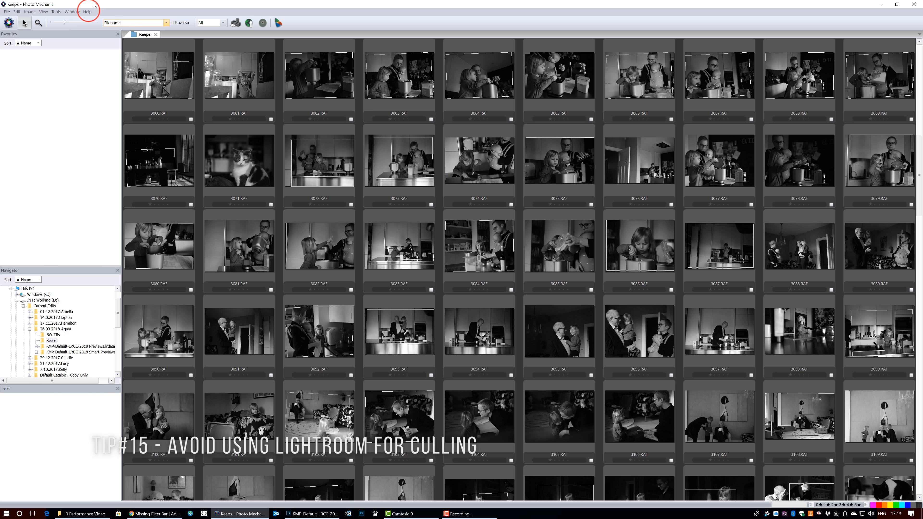
- Check Photo Mechanic's version and licence information from the Help menu
{"action": "left_click", "coordinate": [87, 11]}
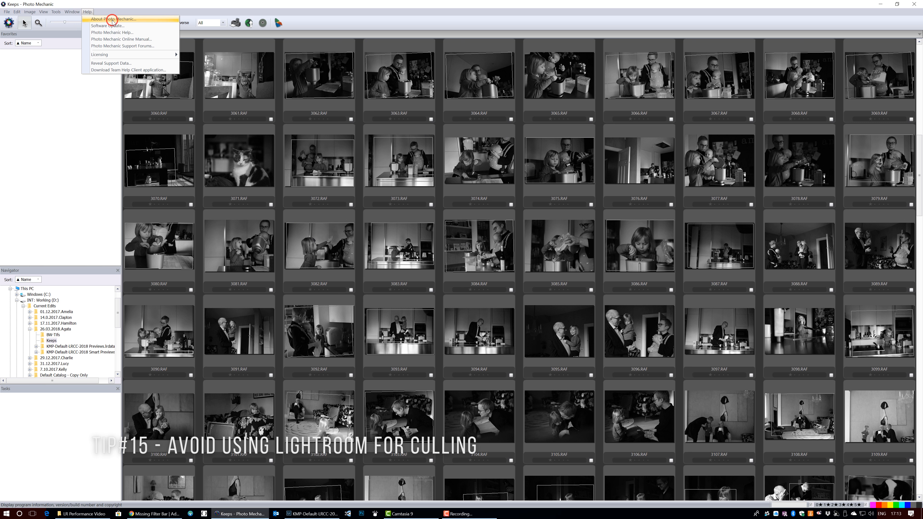
{"action": "left_click", "coordinate": [112, 19]}
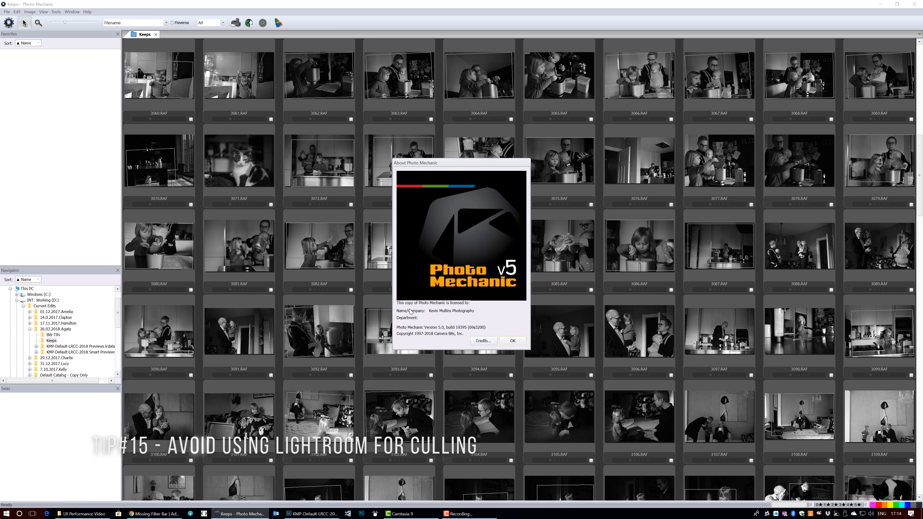
{"action": "mouse_move", "coordinate": [508, 301]}
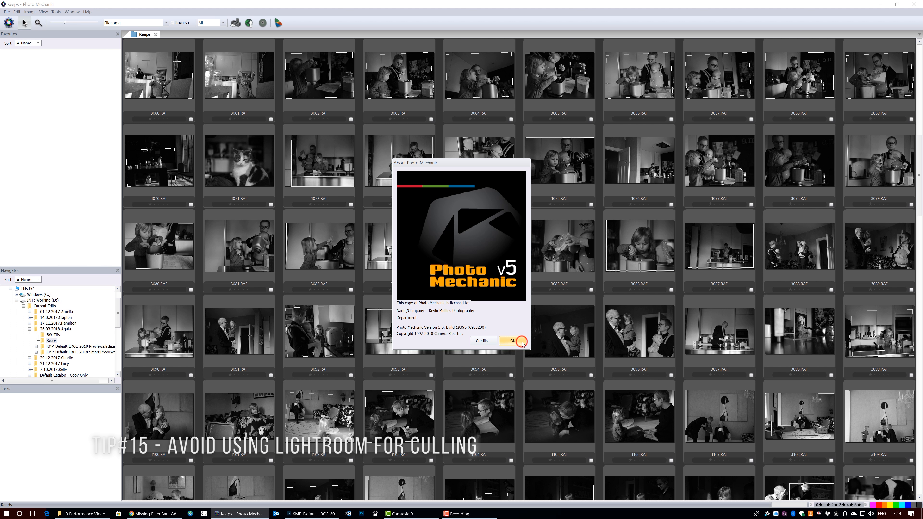
{"action": "left_click", "coordinate": [512, 341]}
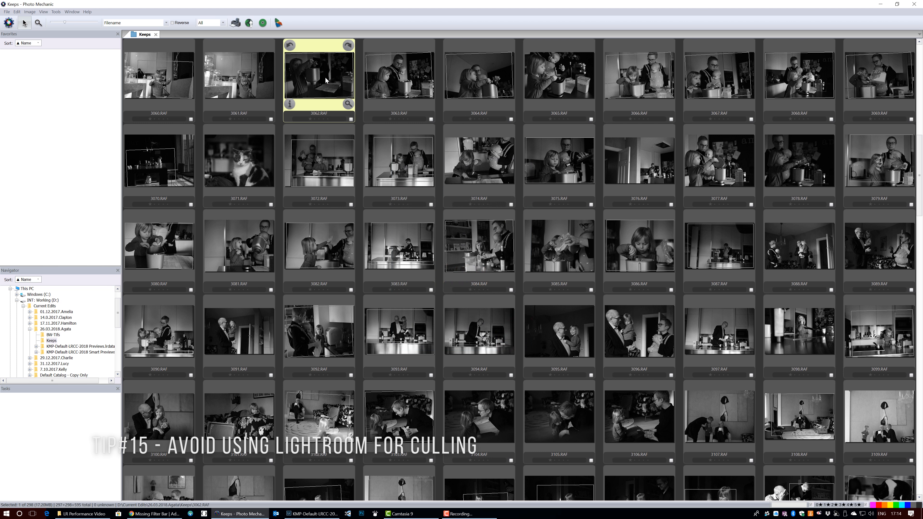
- Review 3062.RAF and 3075.RAF in the Keeps thumbnails, then switch back to the Lightroom catalog
{"action": "left_click", "coordinate": [398, 75]}
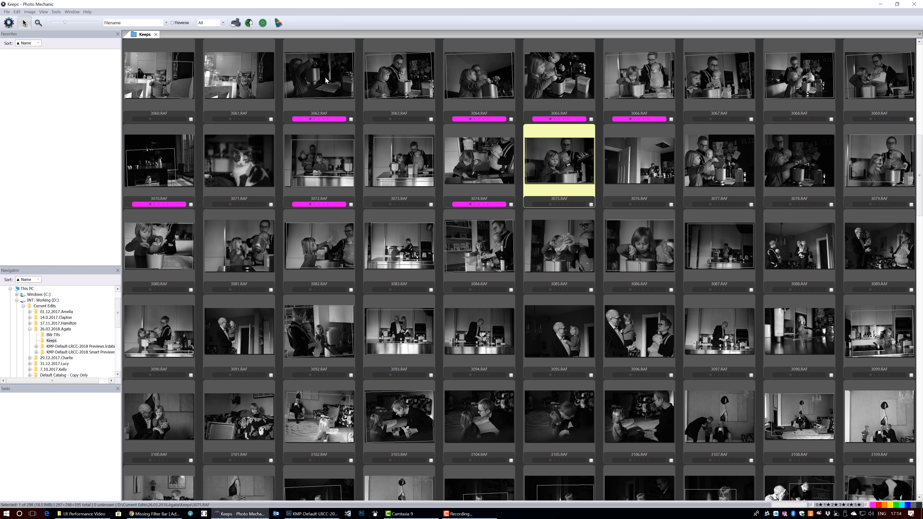
{"action": "double_click", "coordinate": [558, 161]}
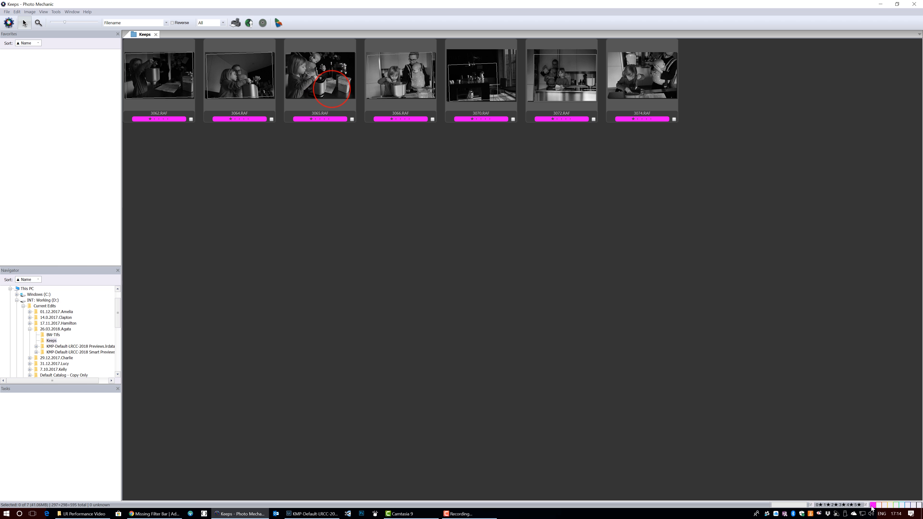
{"action": "left_click", "coordinate": [319, 77]}
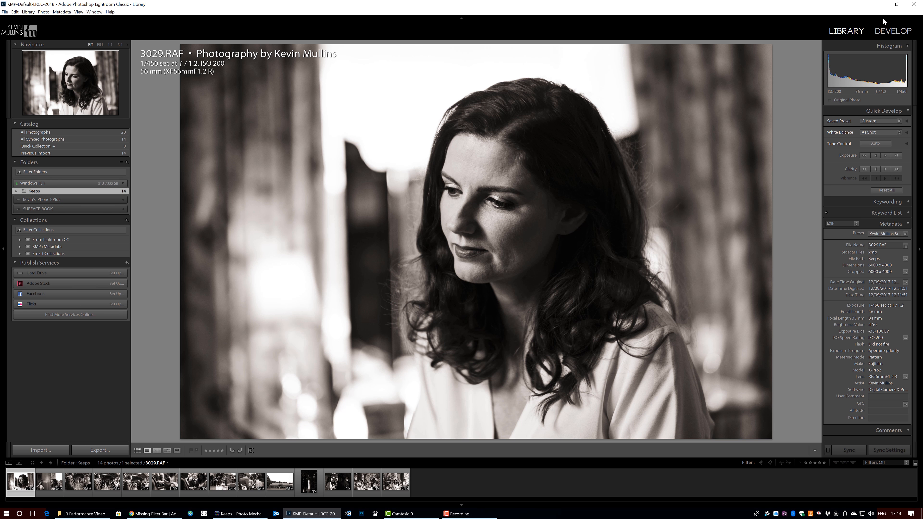
- Start an import of the Keeps photos with 1:1 previews and smart previews enabled
{"action": "left_click", "coordinate": [39, 450]}
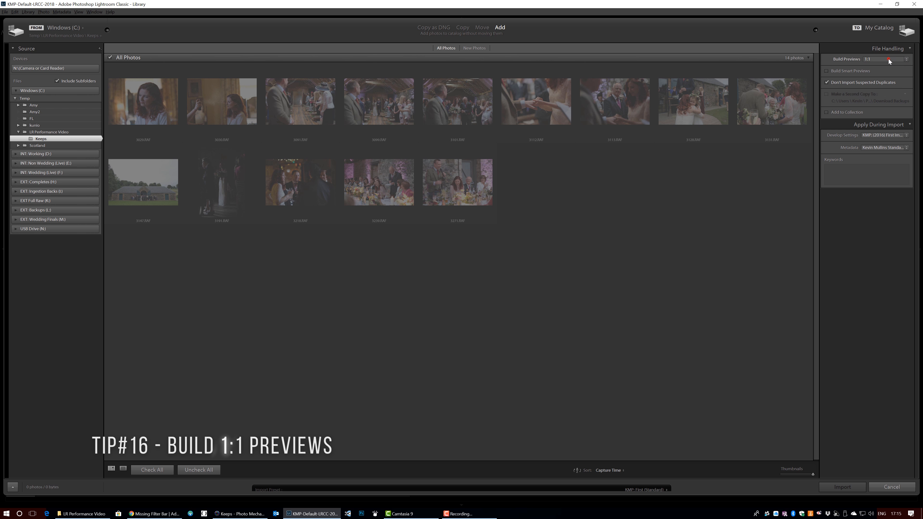
{"action": "left_click", "coordinate": [889, 59]}
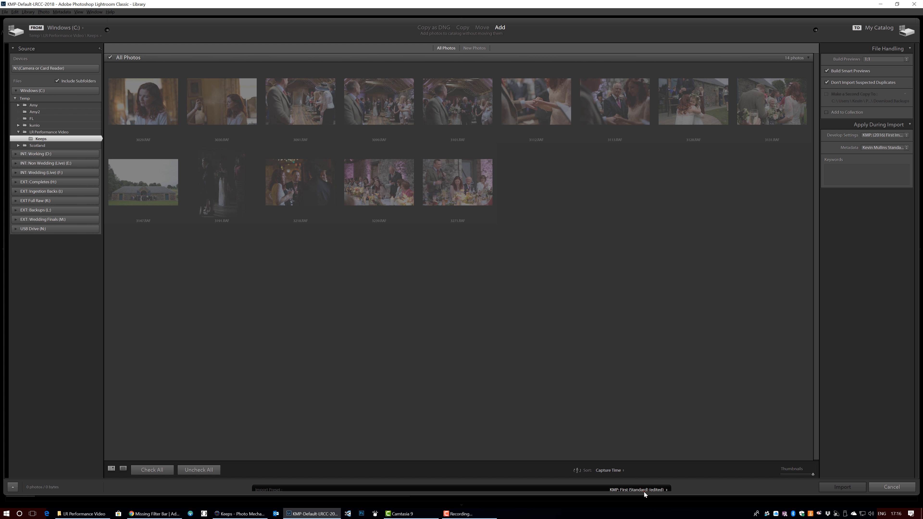
- Load the KMP: First (Standard) import preset and review its metadata preset unchanged
{"action": "left_click", "coordinate": [637, 489]}
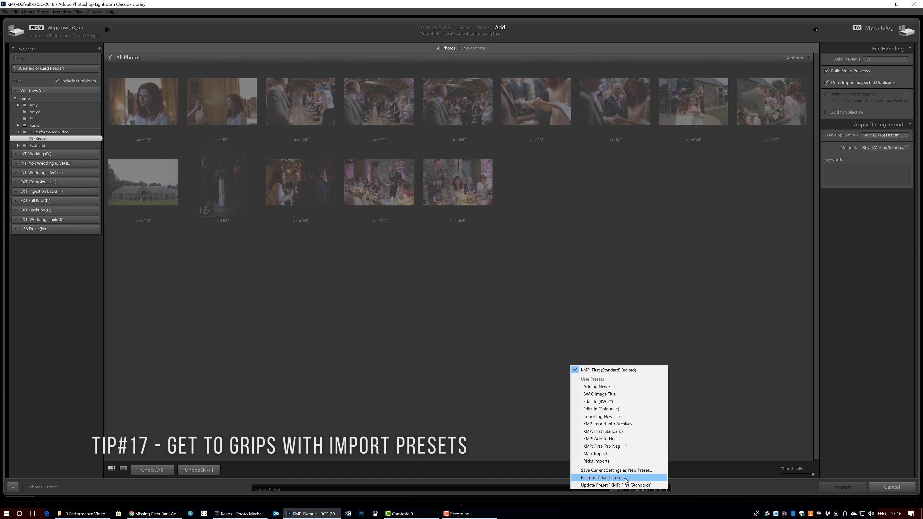
{"action": "mouse_move", "coordinate": [603, 431]}
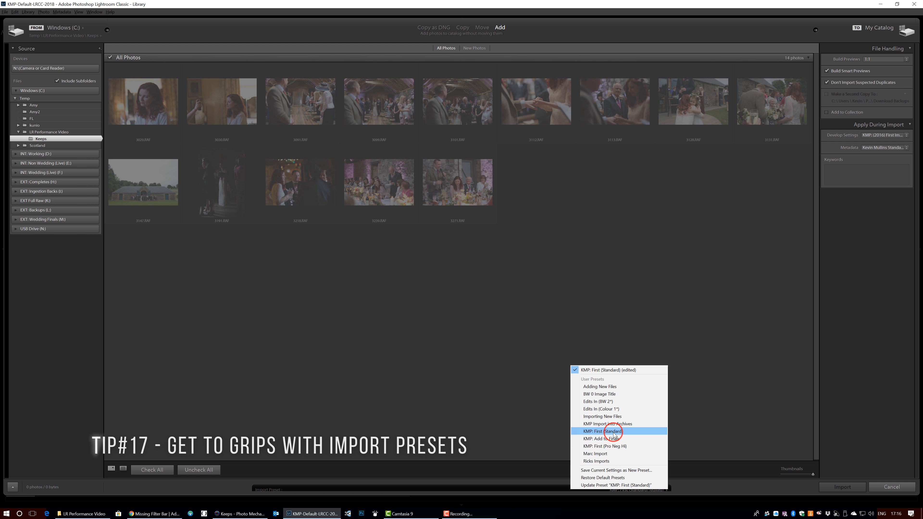
{"action": "left_click", "coordinate": [603, 431]}
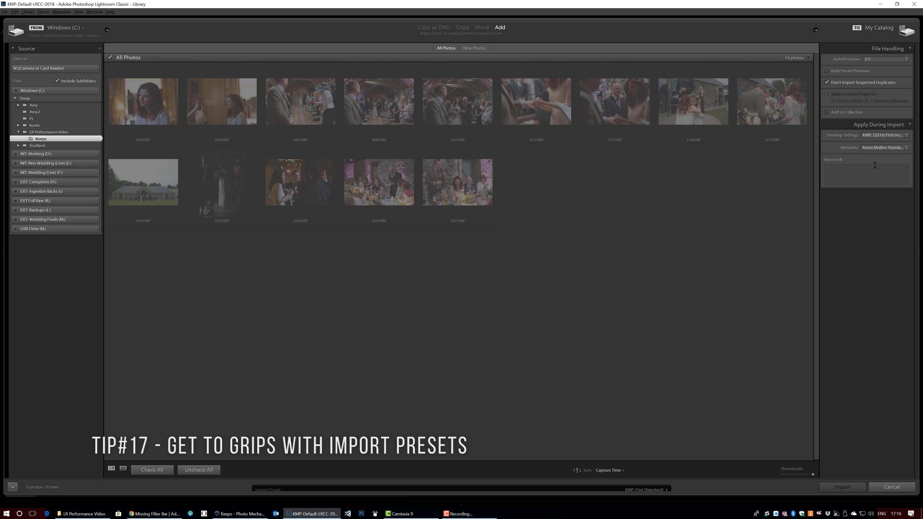
{"action": "left_click", "coordinate": [882, 147]}
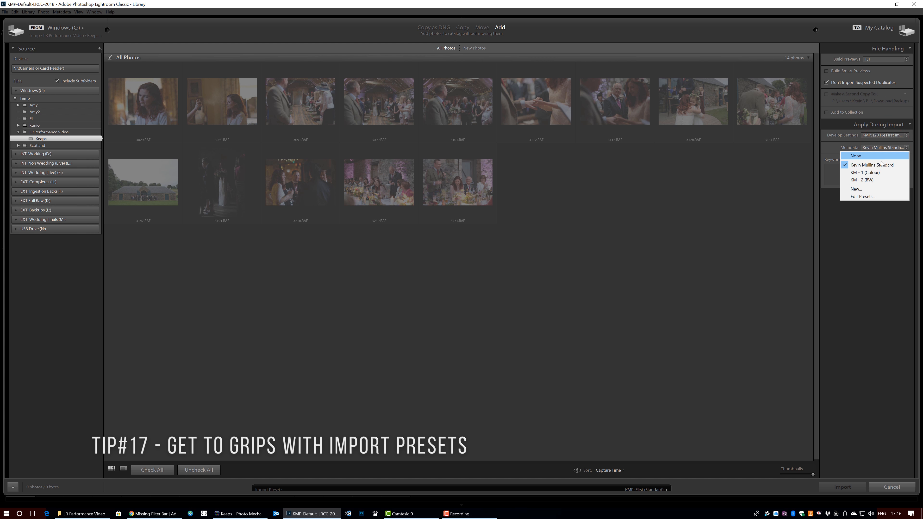
{"action": "left_click", "coordinate": [883, 135]}
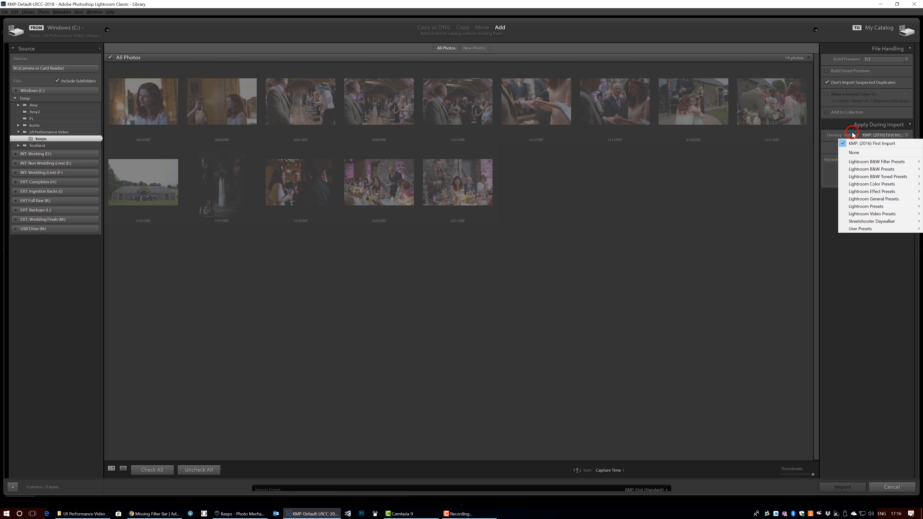
- Review the develop preset applied on import, then cancel the import
{"action": "left_click", "coordinate": [869, 143]}
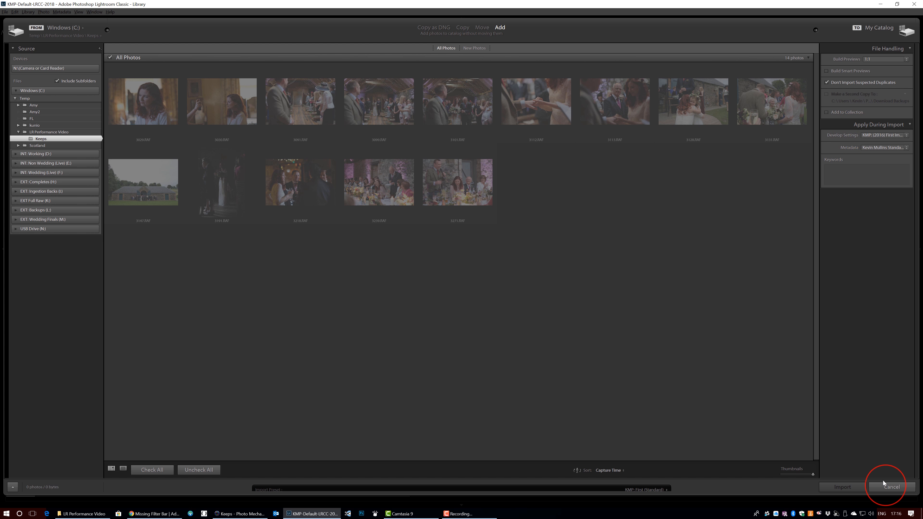
{"action": "left_click", "coordinate": [890, 486]}
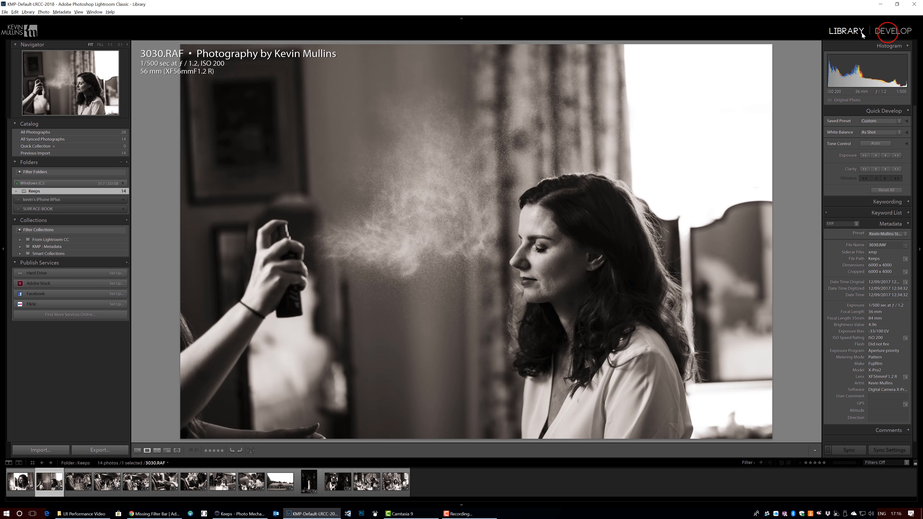
- Bring 3030.RAF into Develop and expand the Detail panel's sharpening and noise reduction
{"action": "left_click", "coordinate": [893, 31]}
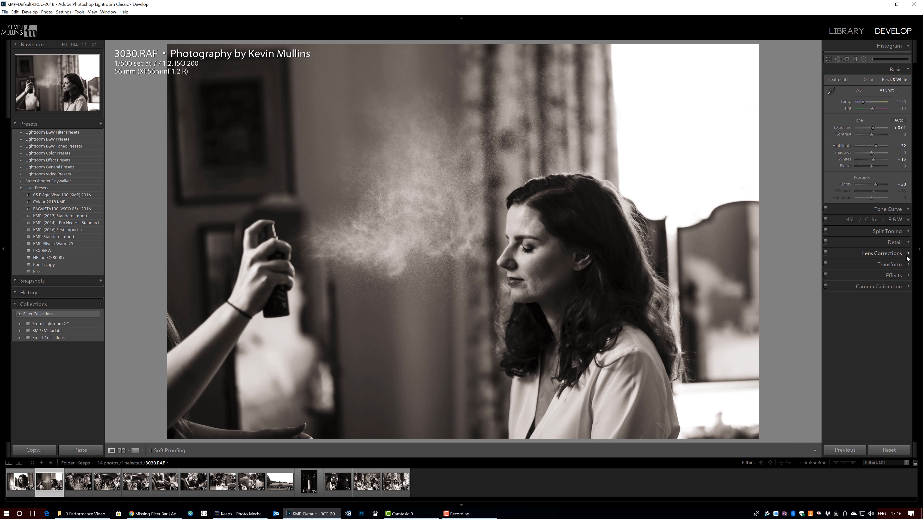
{"action": "mouse_move", "coordinate": [904, 267]}
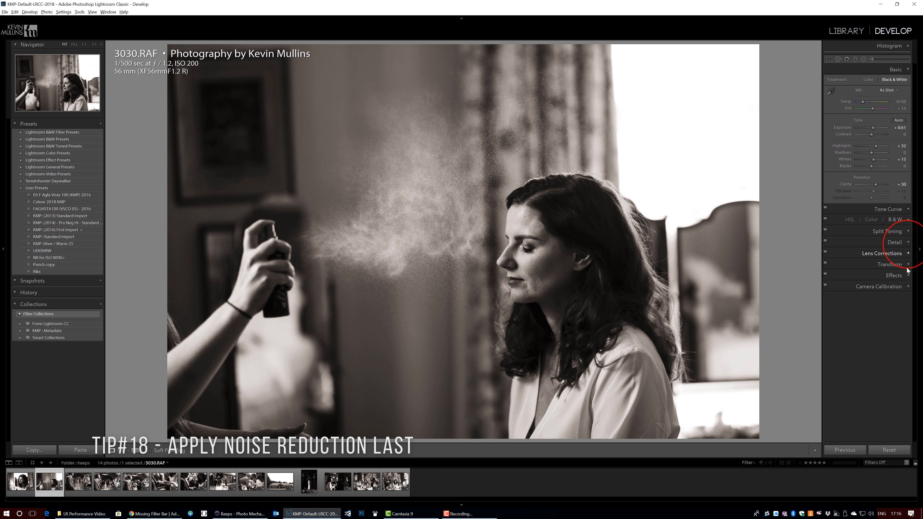
{"action": "left_click", "coordinate": [893, 242]}
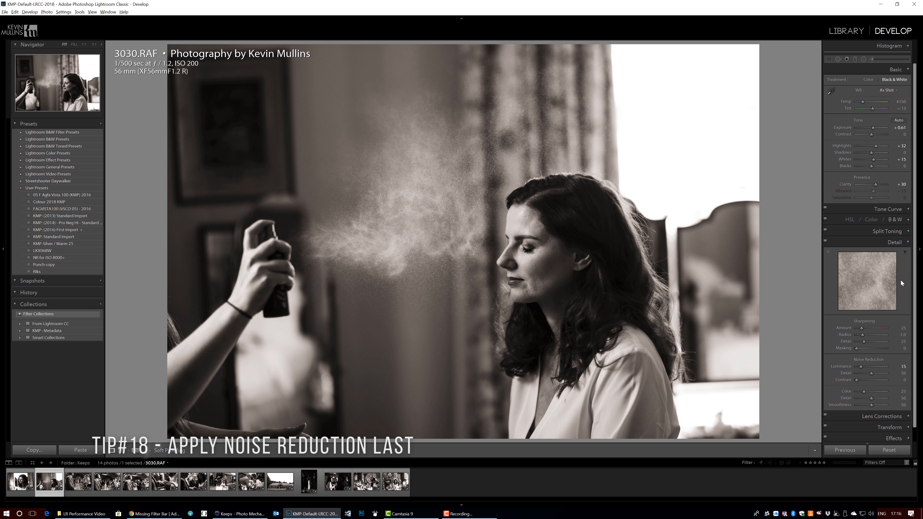
{"action": "mouse_move", "coordinate": [833, 400]}
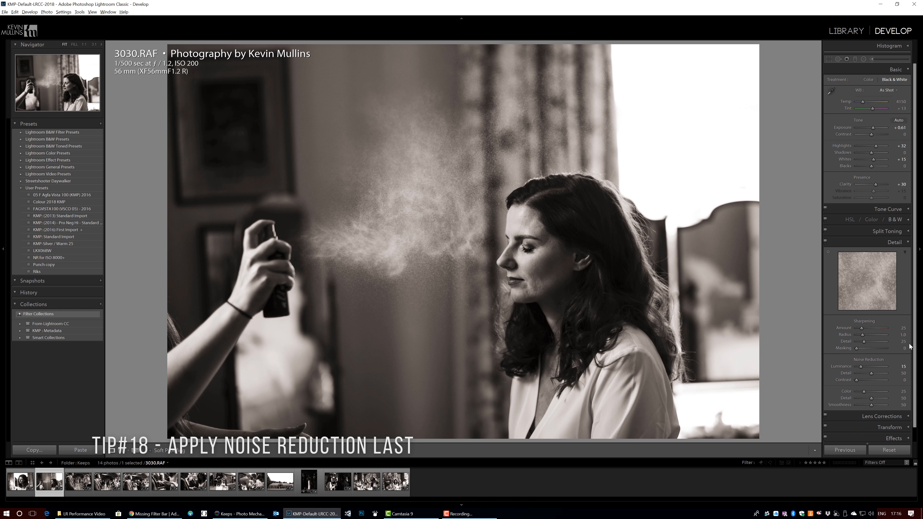
{"action": "mouse_move", "coordinate": [831, 379]}
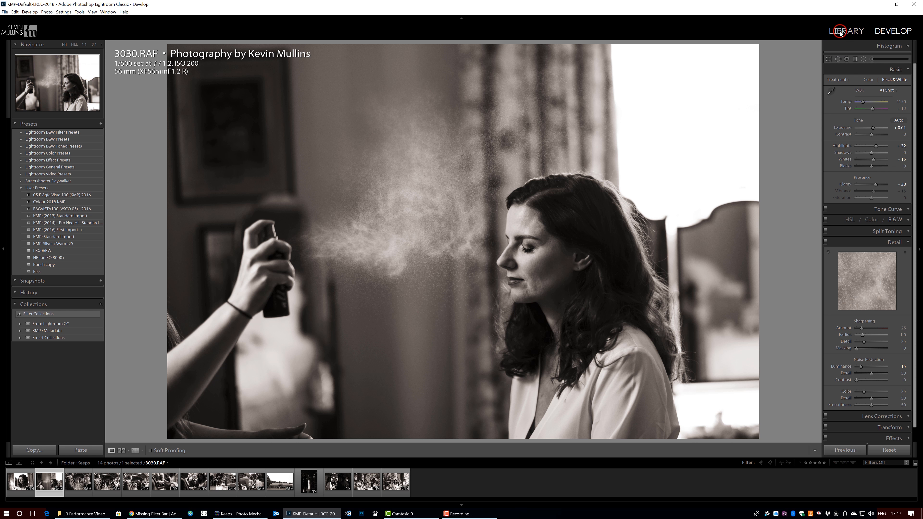
- In Library, expand KMP: Metadata and review the ISO – 101 – 1000 smart collection rules unchanged
{"action": "left_click", "coordinate": [846, 31]}
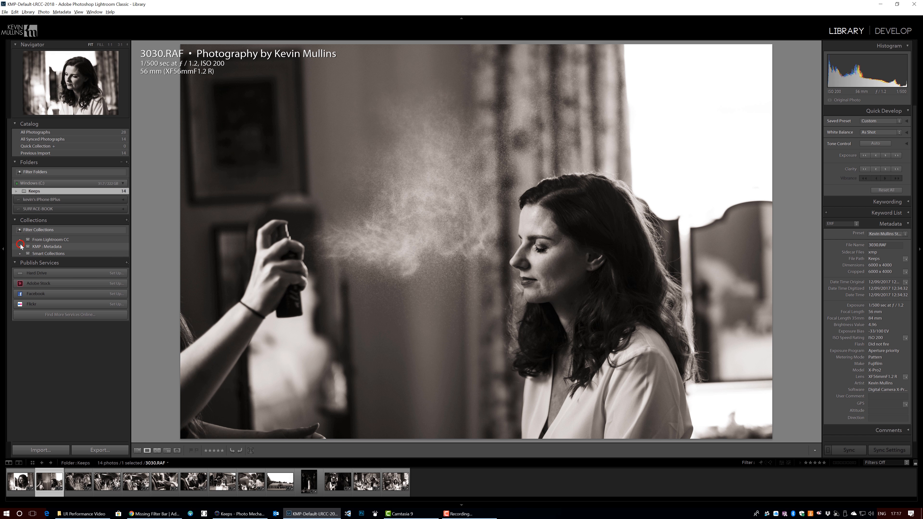
{"action": "left_click", "coordinate": [20, 246]}
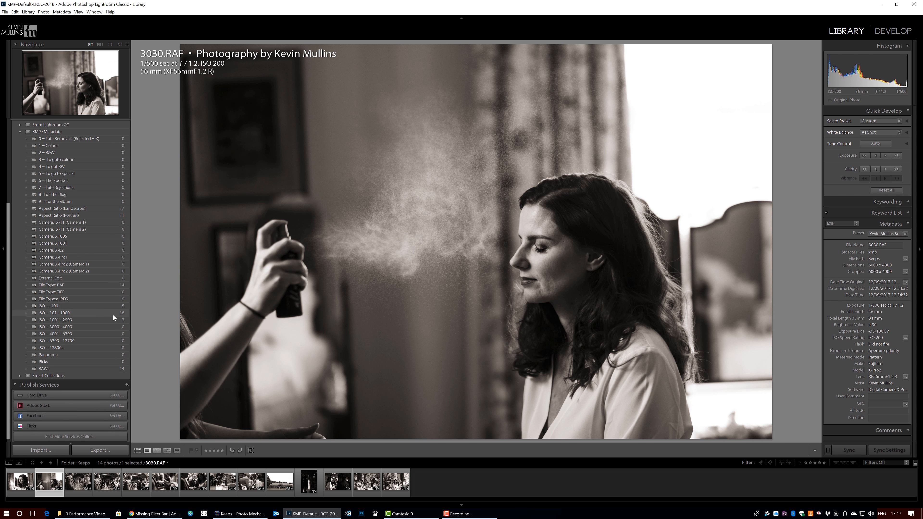
{"action": "mouse_move", "coordinate": [76, 345]}
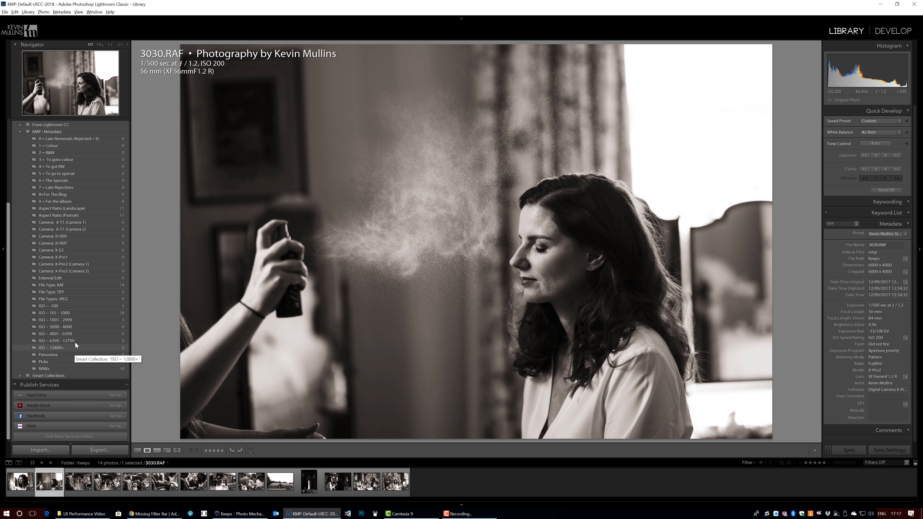
{"action": "mouse_move", "coordinate": [77, 349]}
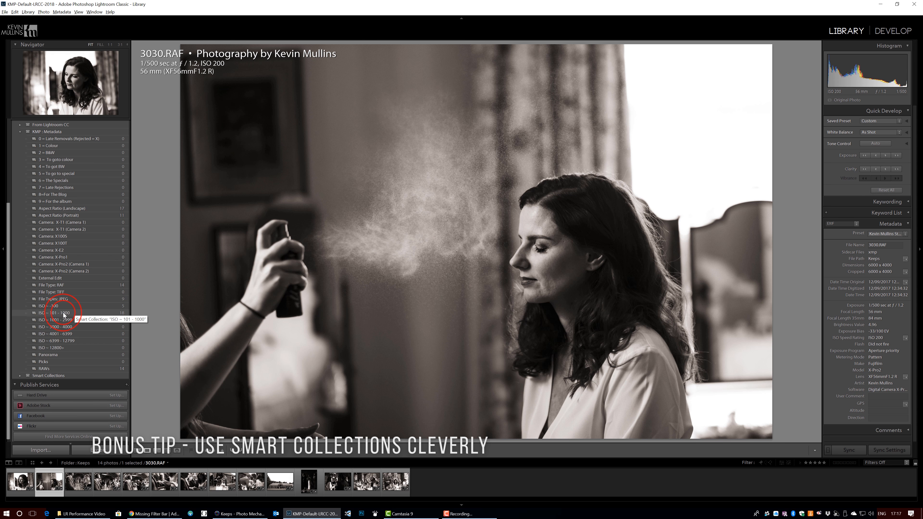
{"action": "double_click", "coordinate": [53, 312]}
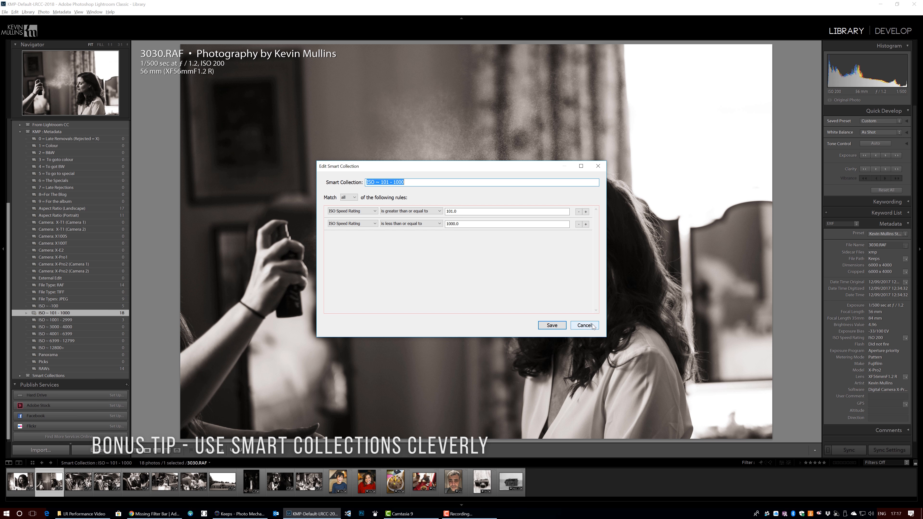
{"action": "left_click", "coordinate": [583, 324]}
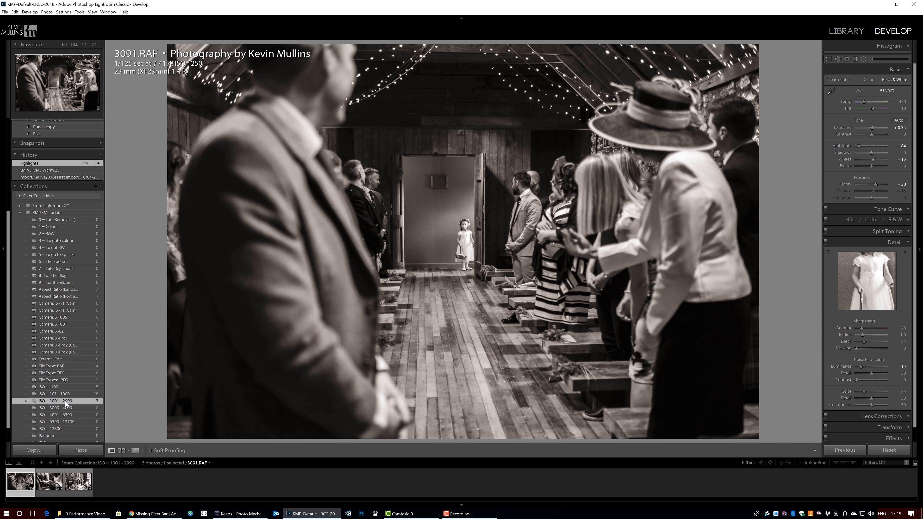
- Review the ISO – 1001 – 2999 smart collection rules, then take its photo into Develop
{"action": "left_click", "coordinate": [845, 30]}
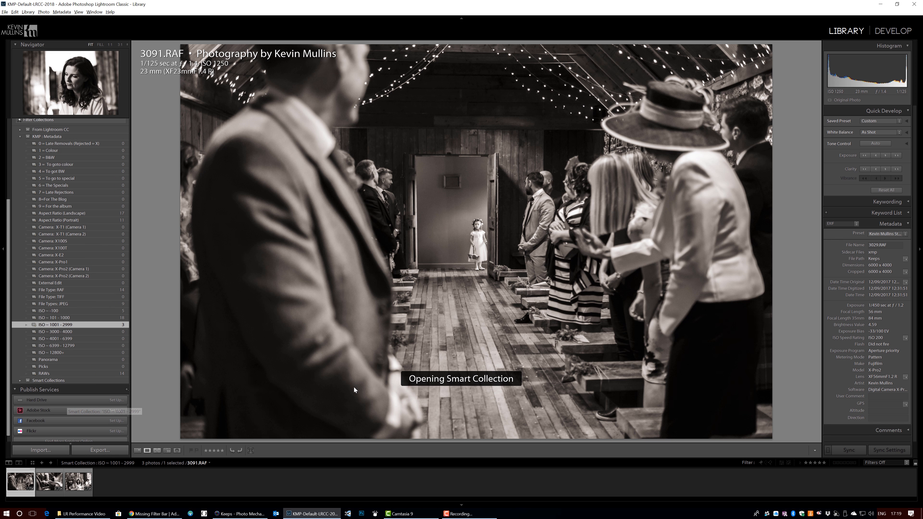
{"action": "double_click", "coordinate": [53, 324]}
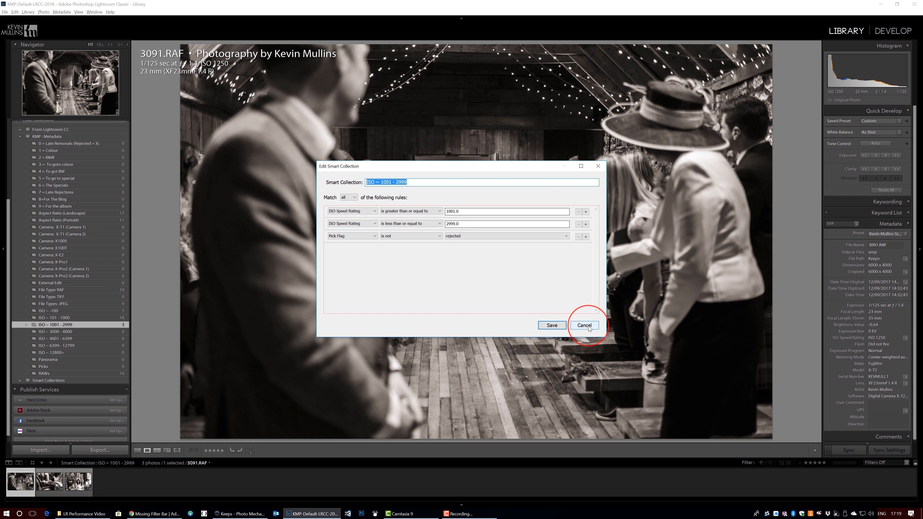
{"action": "left_click", "coordinate": [583, 325]}
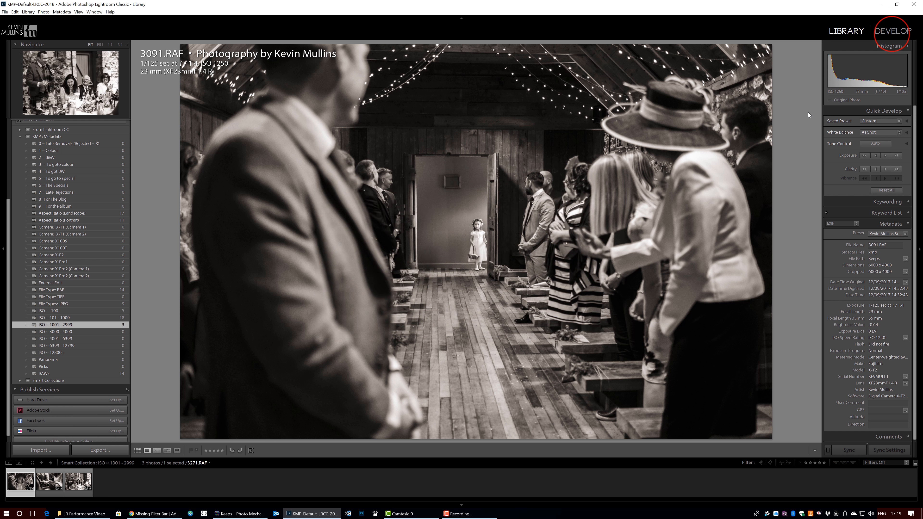
{"action": "left_click", "coordinate": [893, 30]}
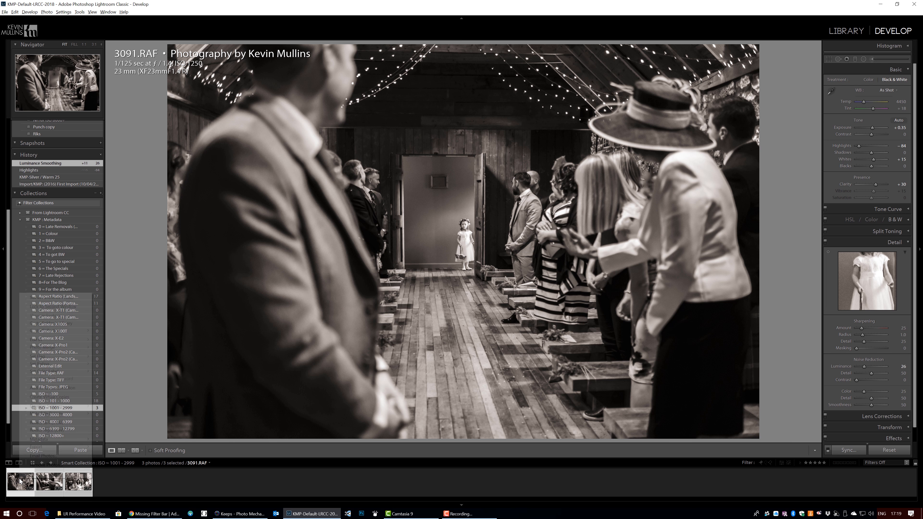
- Sync settings across the selected photos with only Noise Reduction included
{"action": "right_click", "coordinate": [19, 481]}
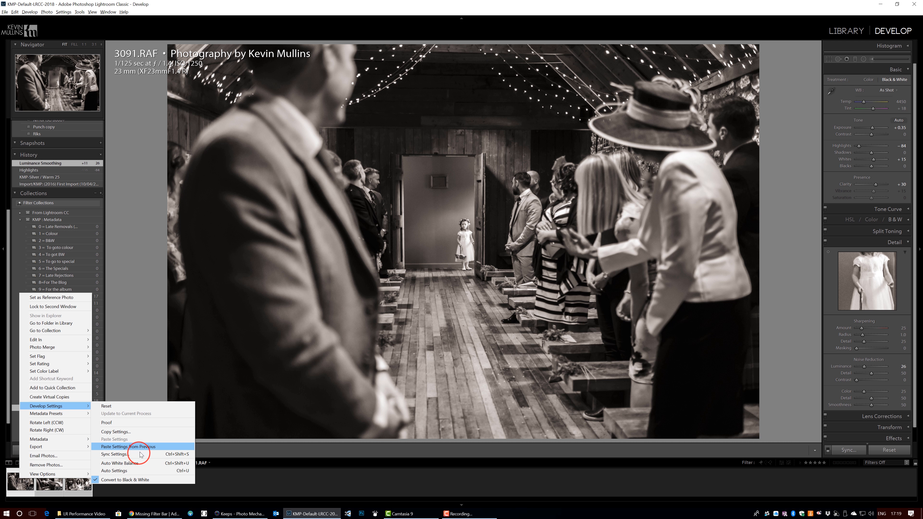
{"action": "left_click", "coordinate": [114, 454]}
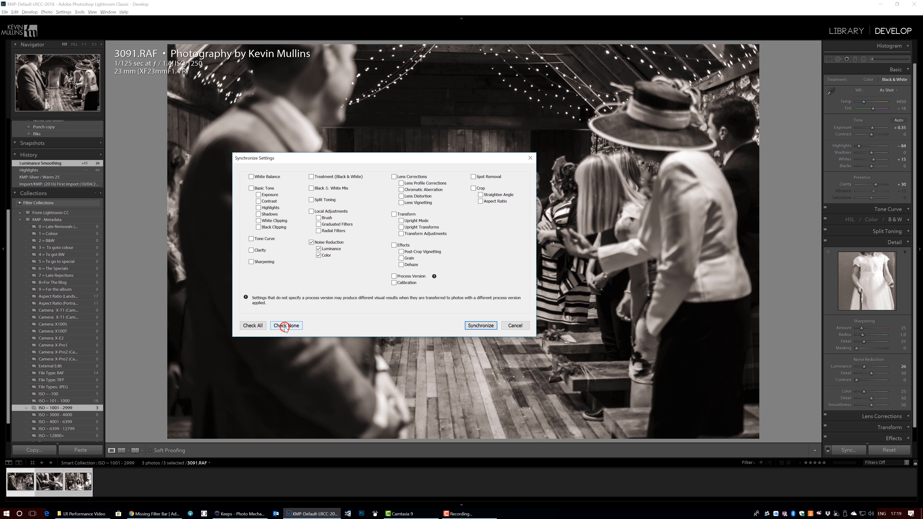
{"action": "left_click", "coordinate": [285, 325]}
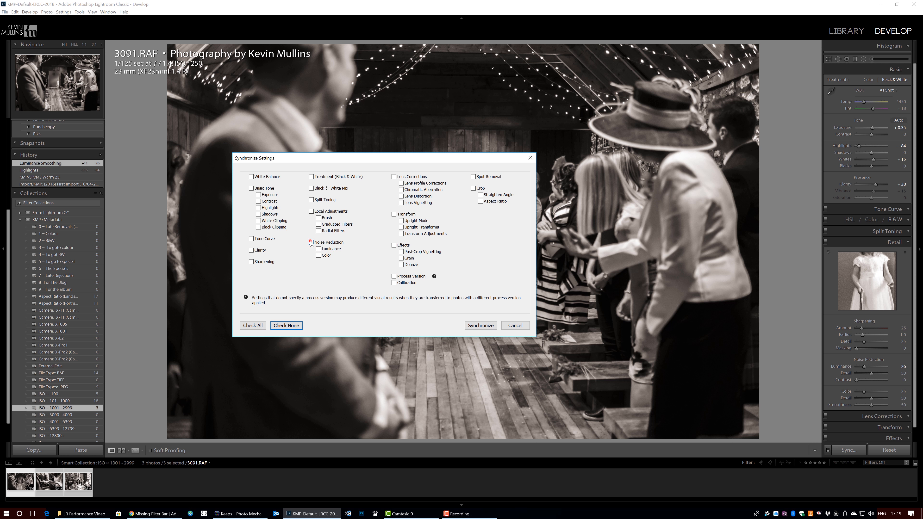
{"action": "left_click", "coordinate": [479, 325]}
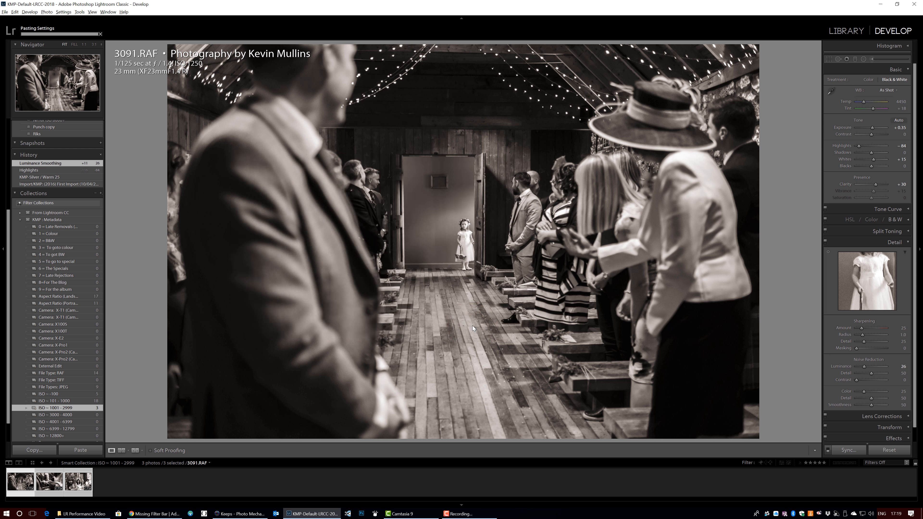